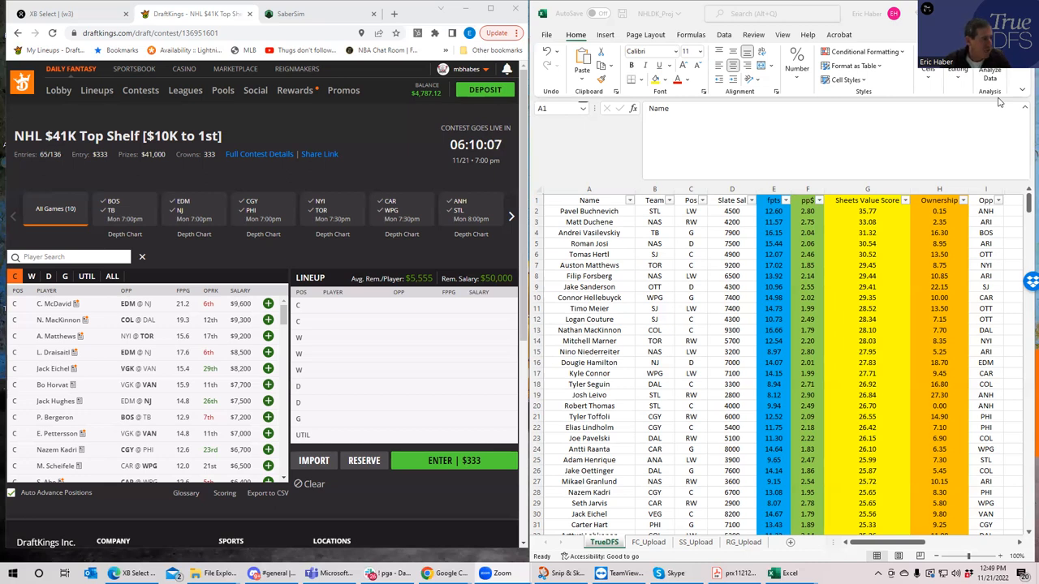
mouse_move(581, 310)
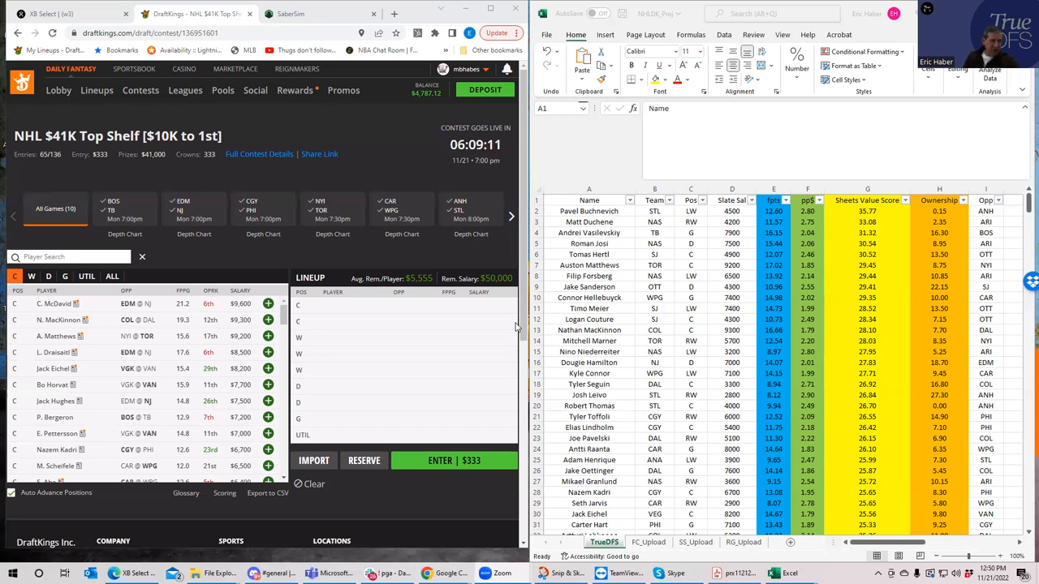
mouse_move(70, 410)
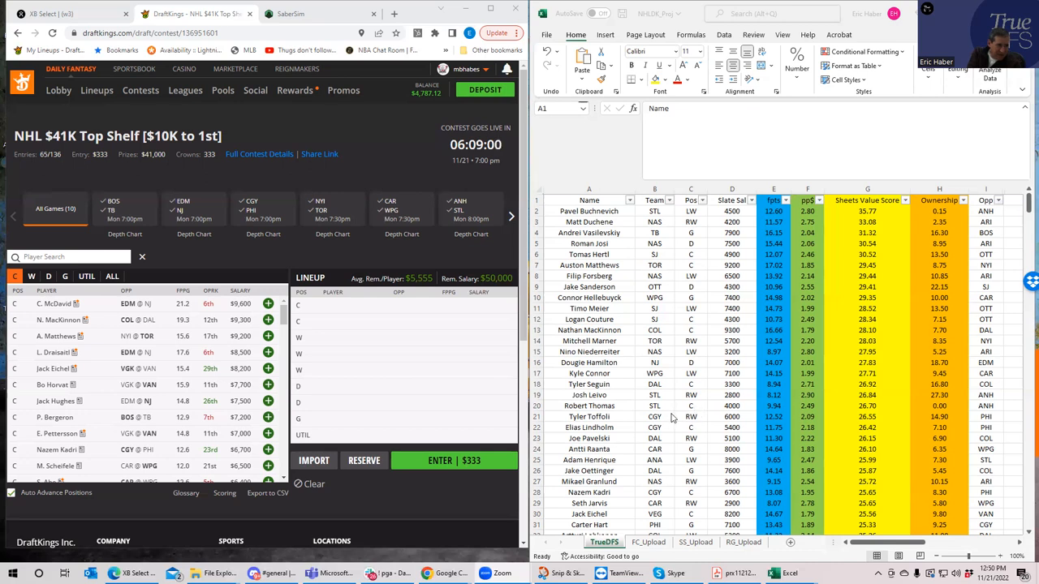
mouse_move(671, 418)
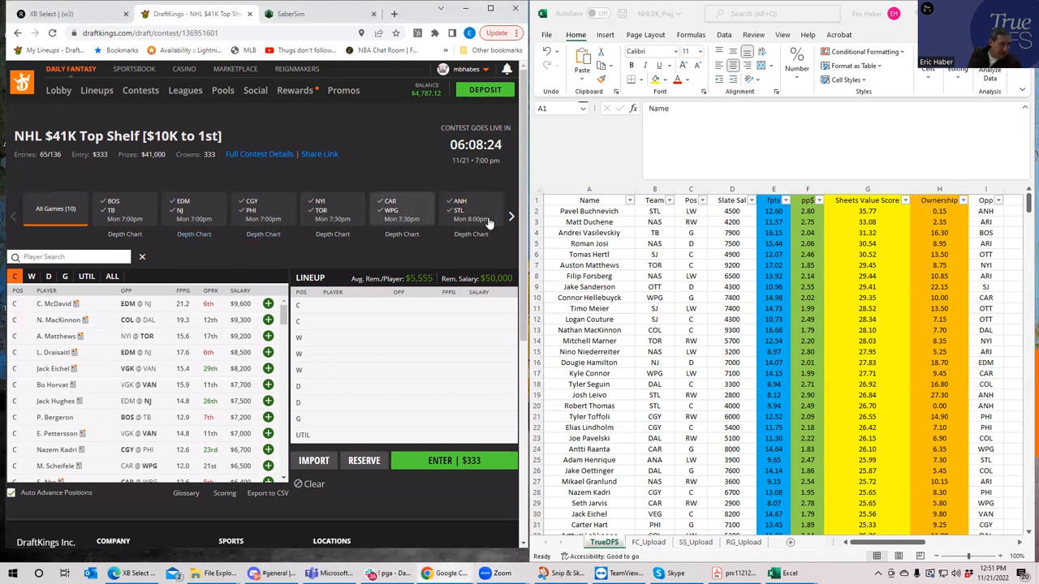
Filter to ANH @ STL; add Buchnevich and Leivo at wing and R. Thomas at center
click(460, 209)
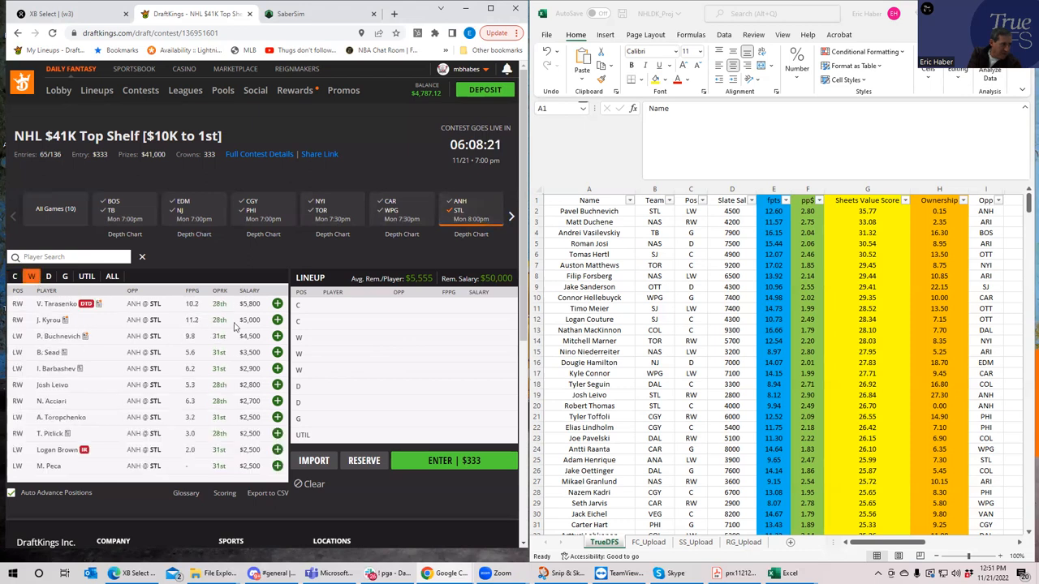
click(277, 336)
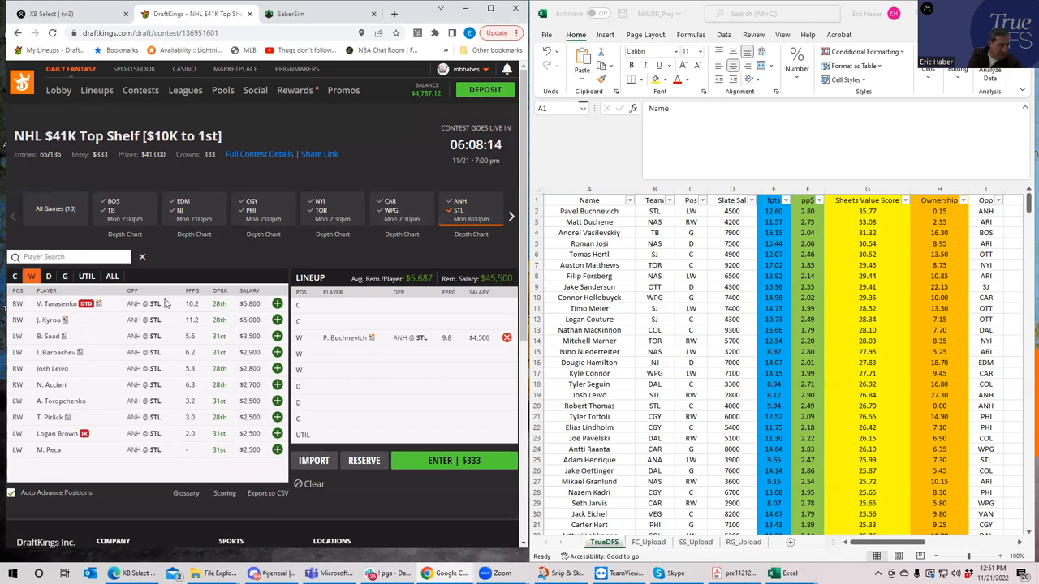
mouse_move(280, 380)
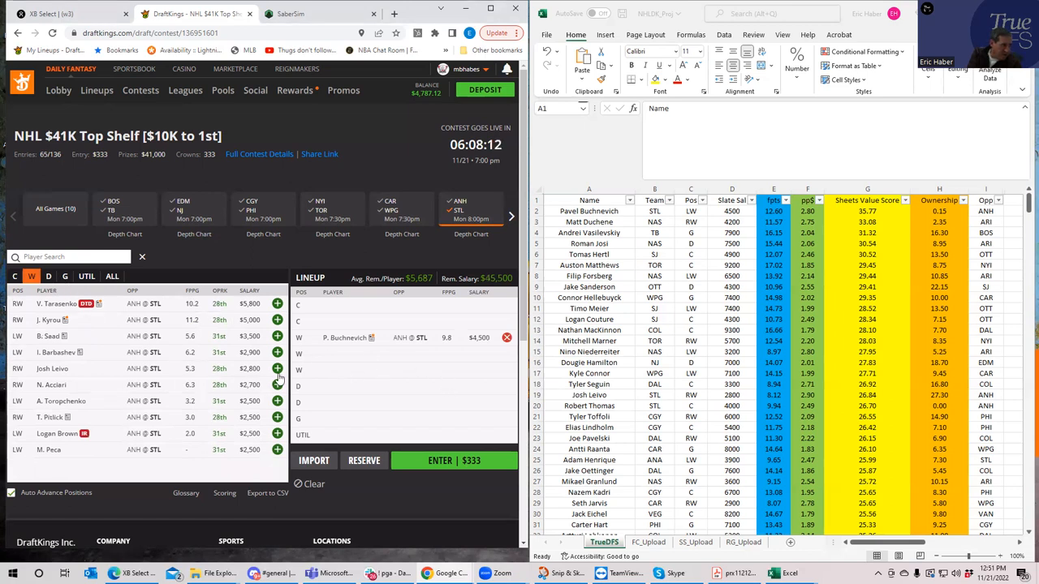
click(277, 368)
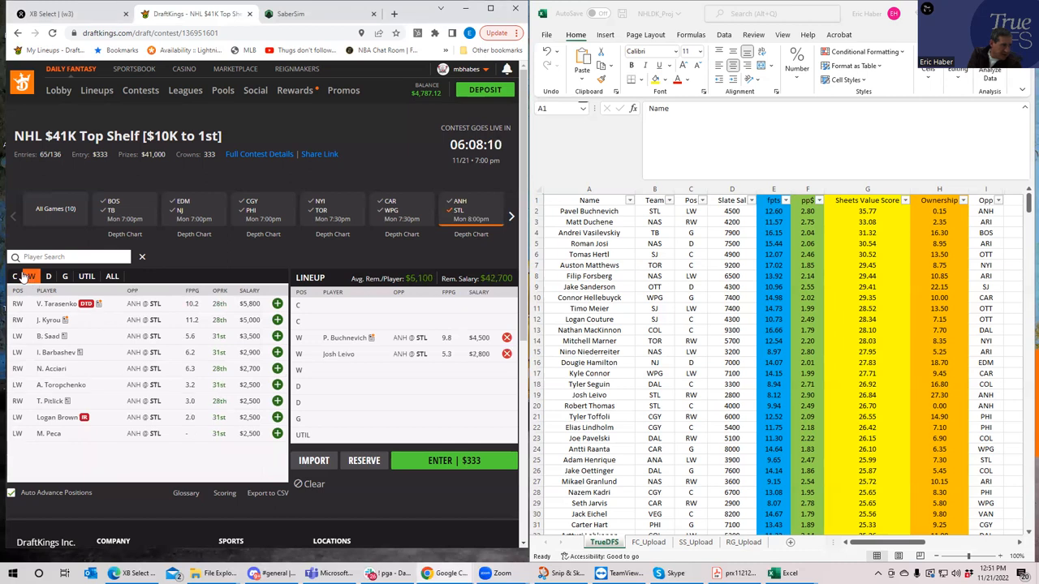
click(19, 276)
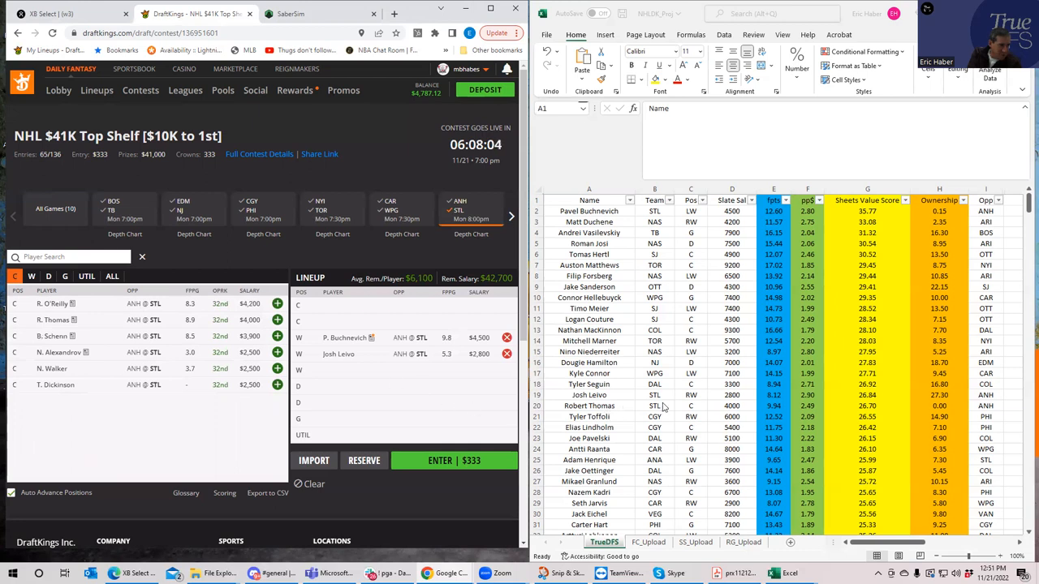
click(277, 319)
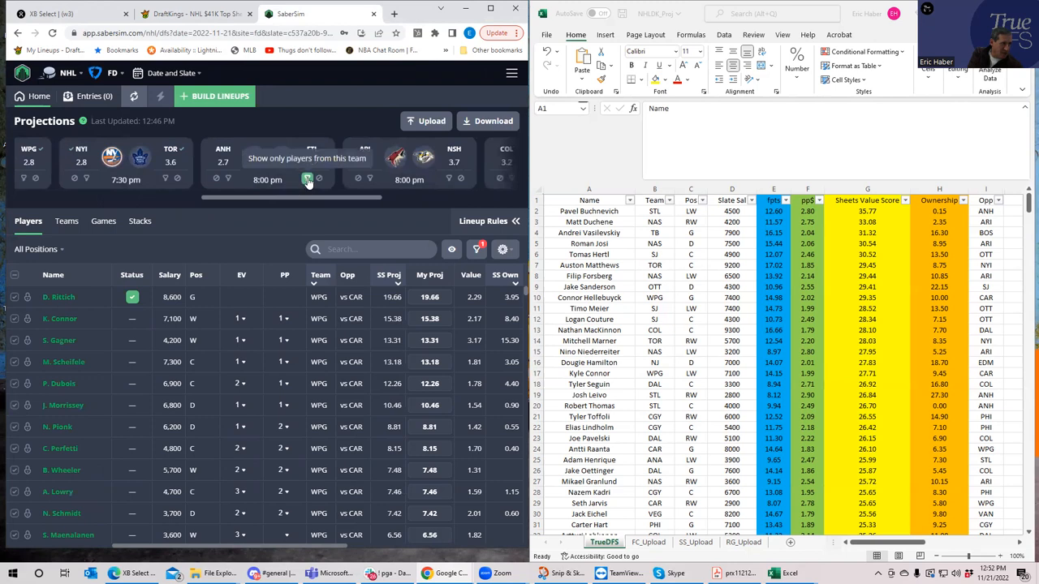
Filter SaberSim to St. Louis players, compare with the DraftKings lineup, then return there
click(306, 178)
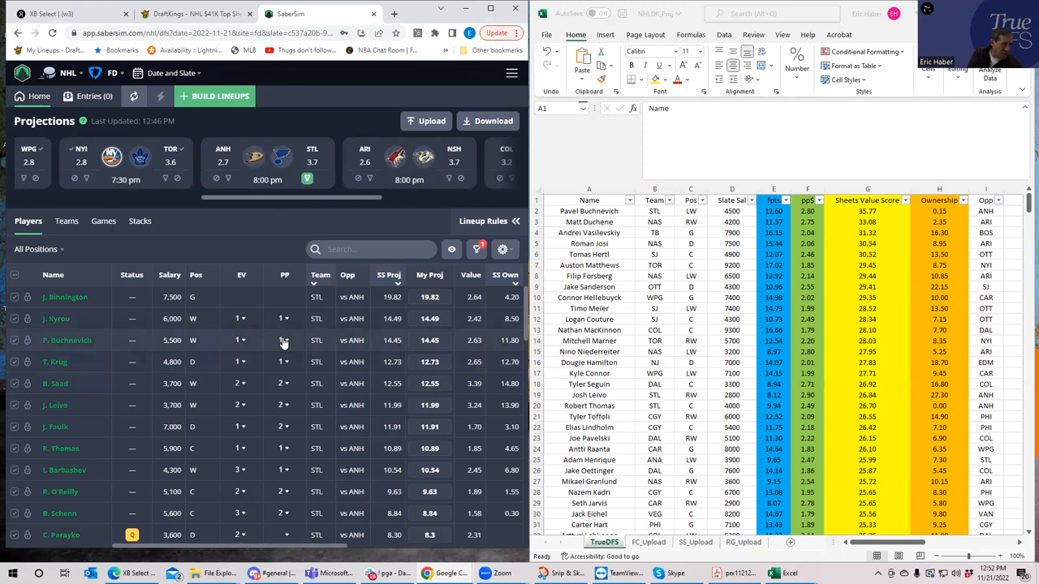
mouse_move(238, 405)
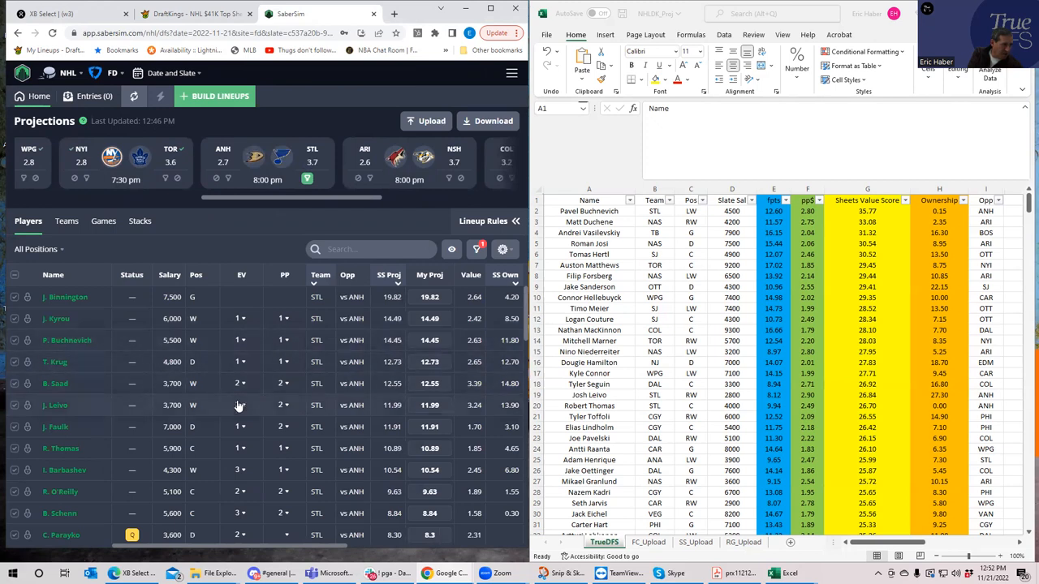
mouse_move(306, 436)
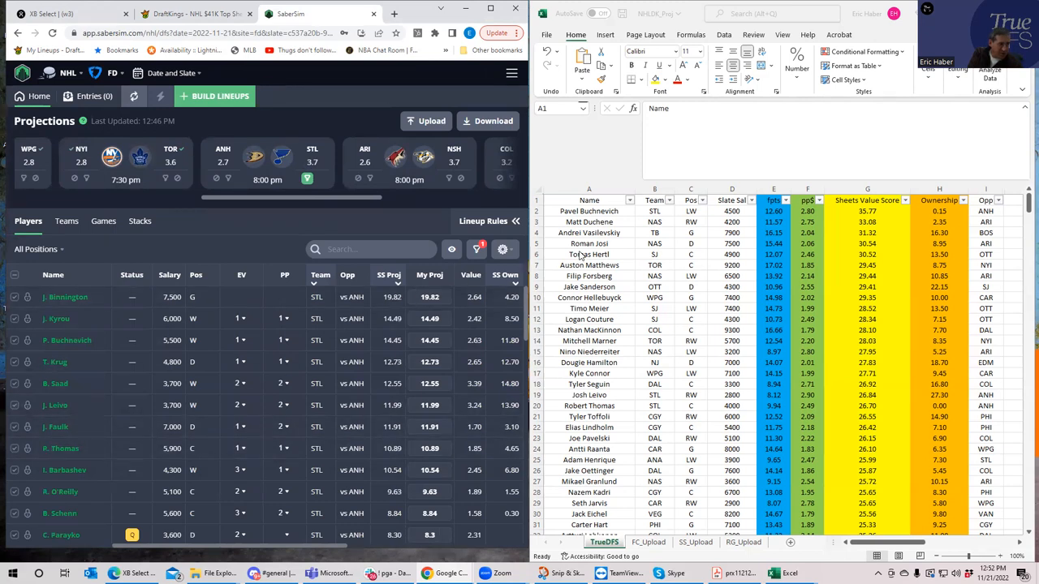
click(195, 14)
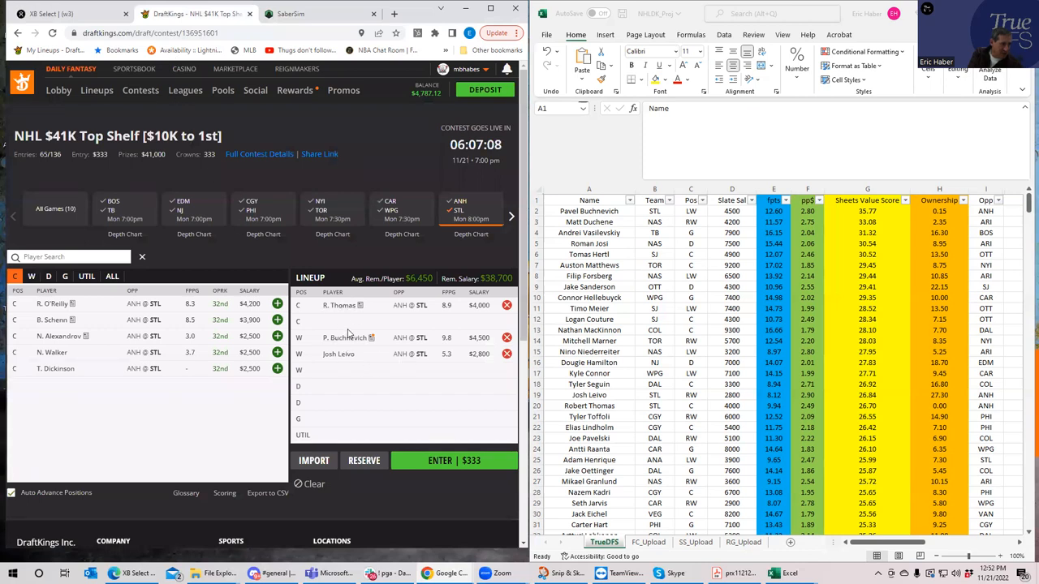
mouse_move(345, 338)
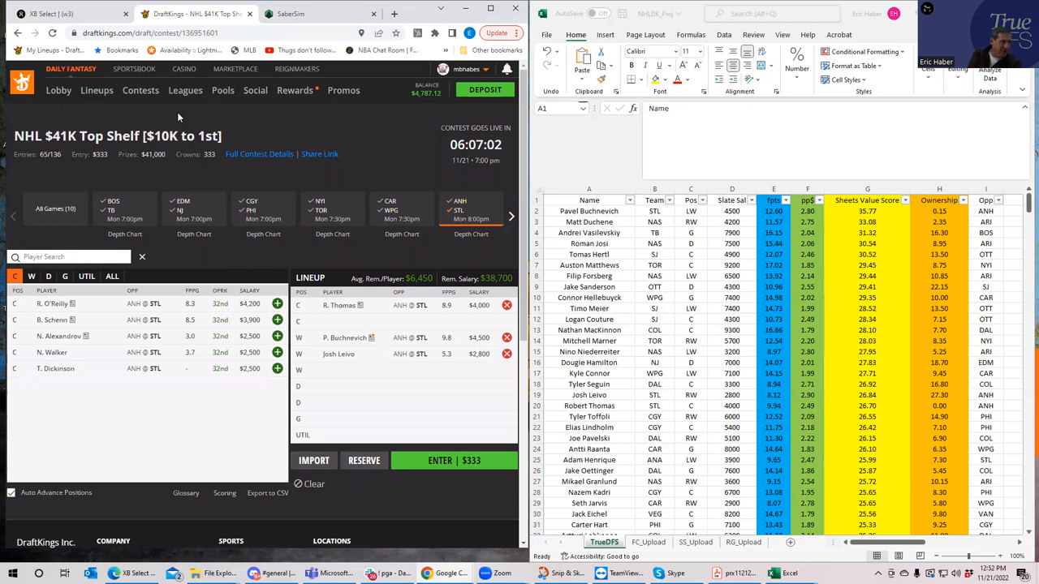
click(316, 14)
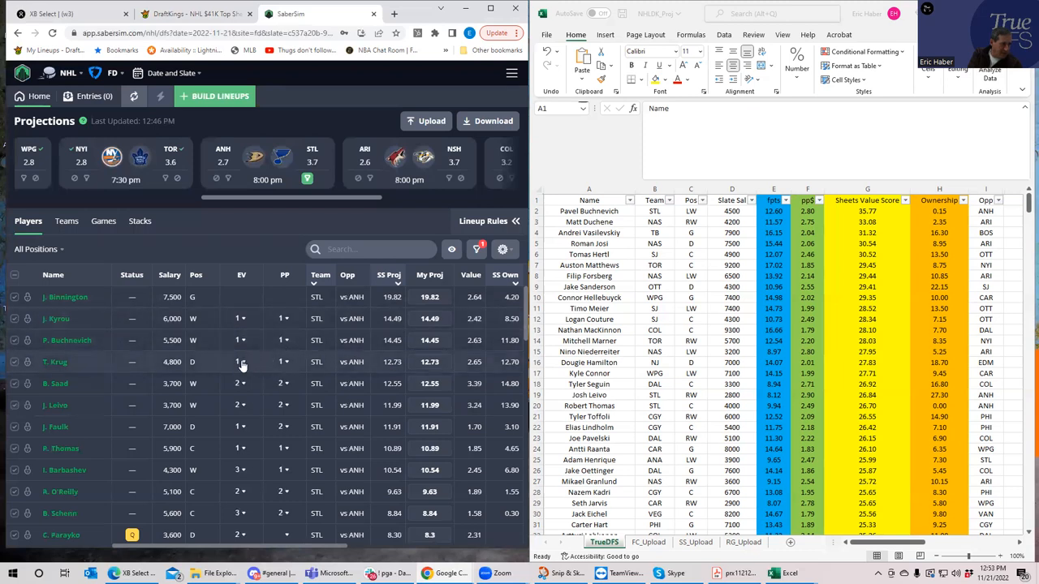
mouse_move(238, 448)
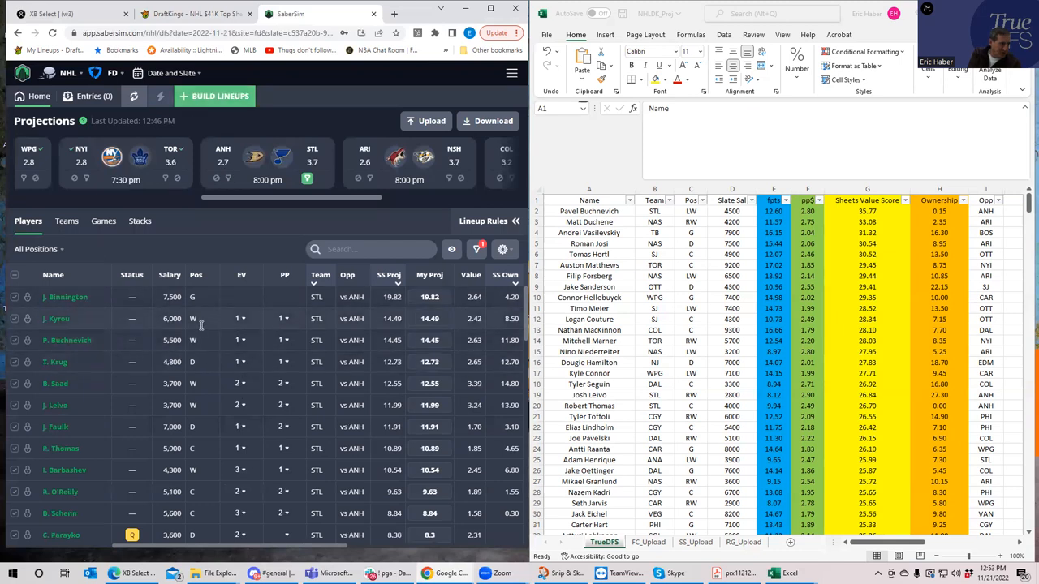
mouse_move(208, 344)
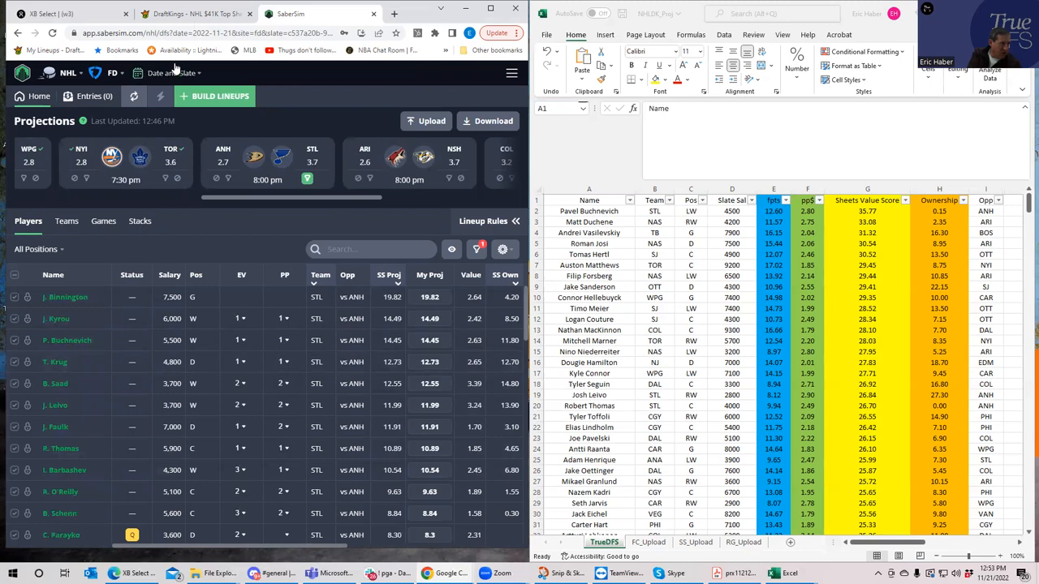
click(195, 14)
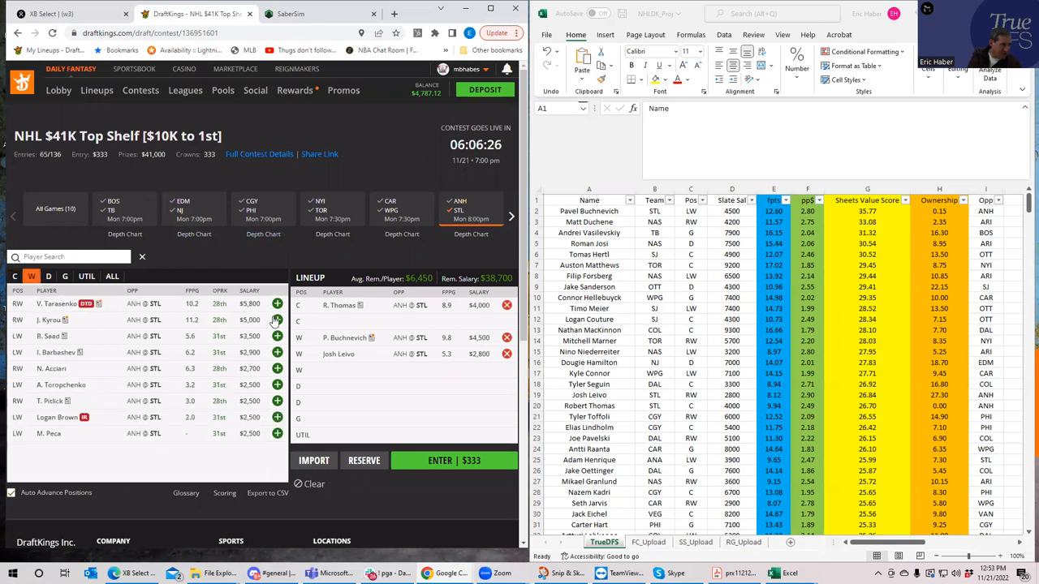
click(48, 276)
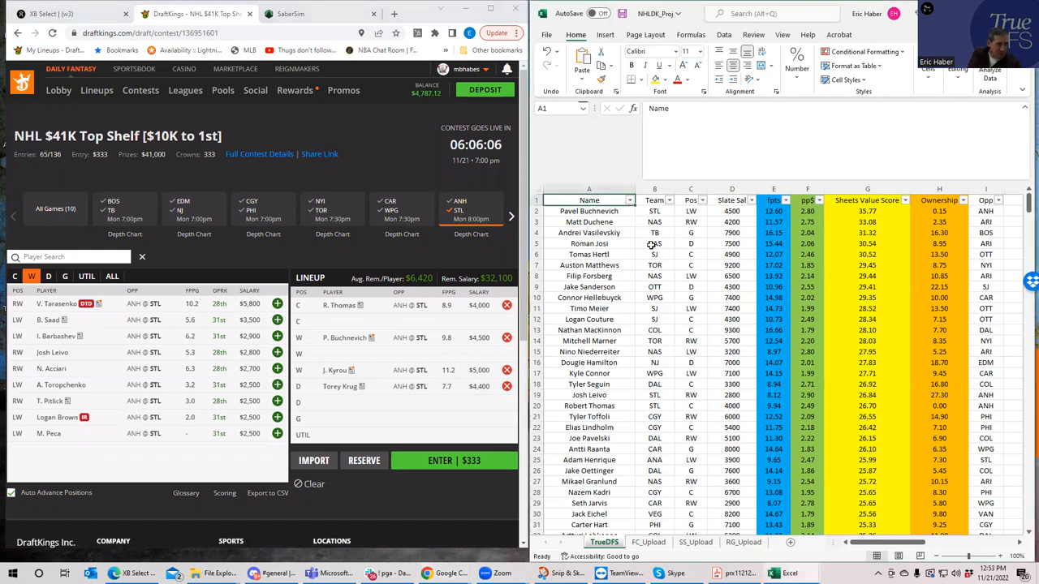
click(654, 276)
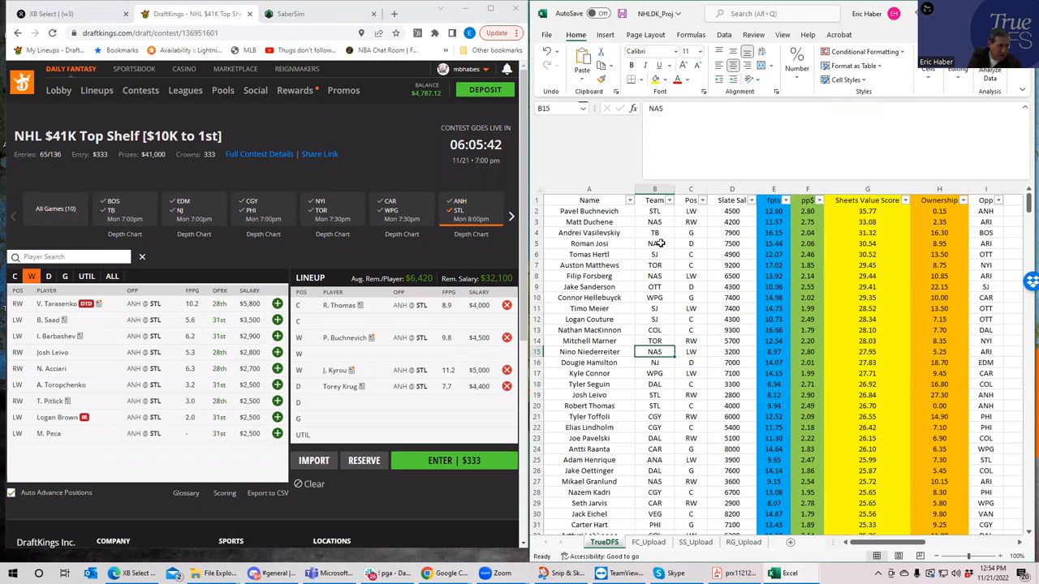
click(654, 244)
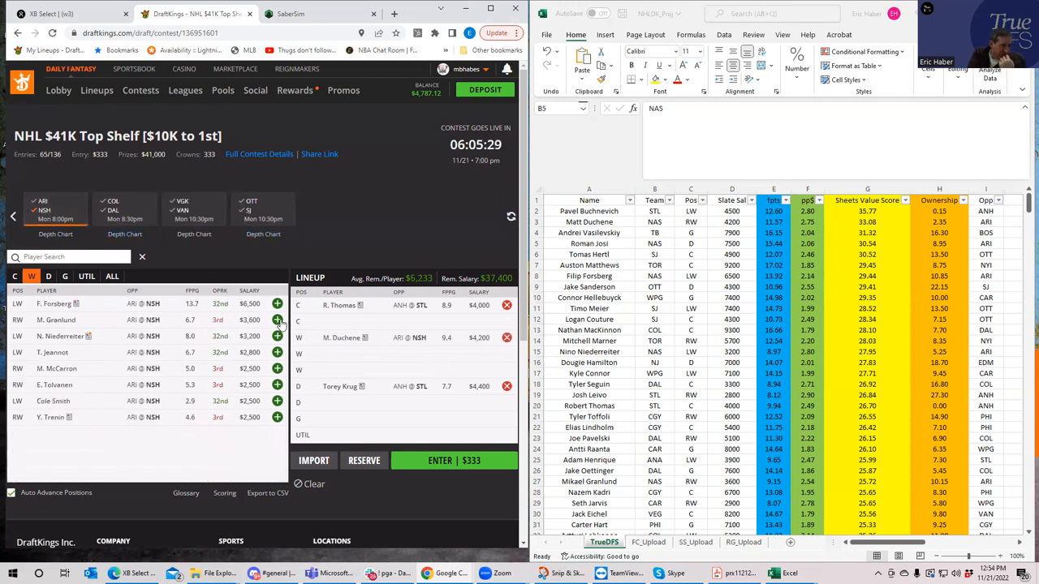
Add Roman Josi on defense and F. Forsberg at wing
click(48, 276)
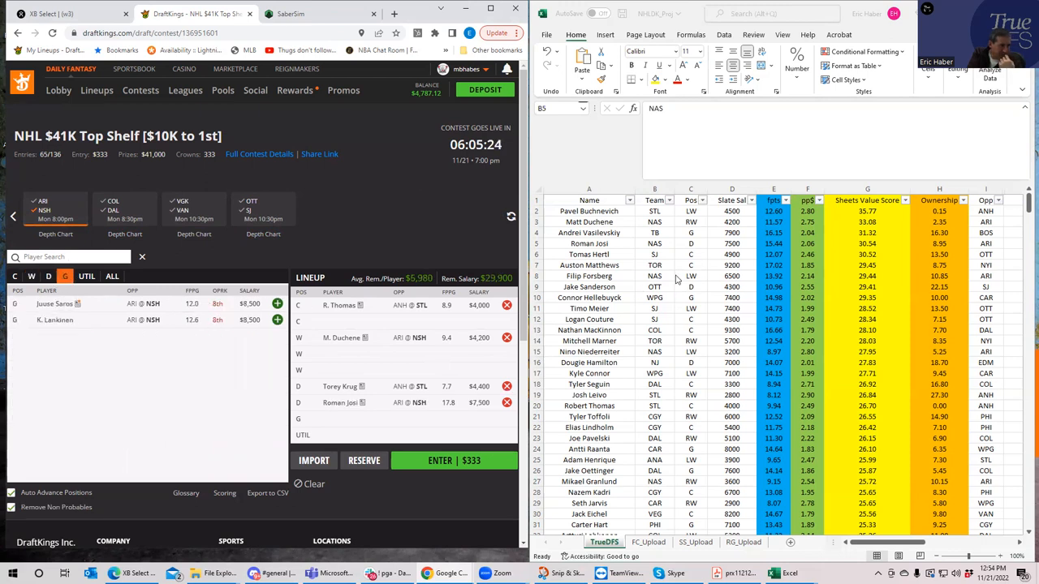
click(31, 276)
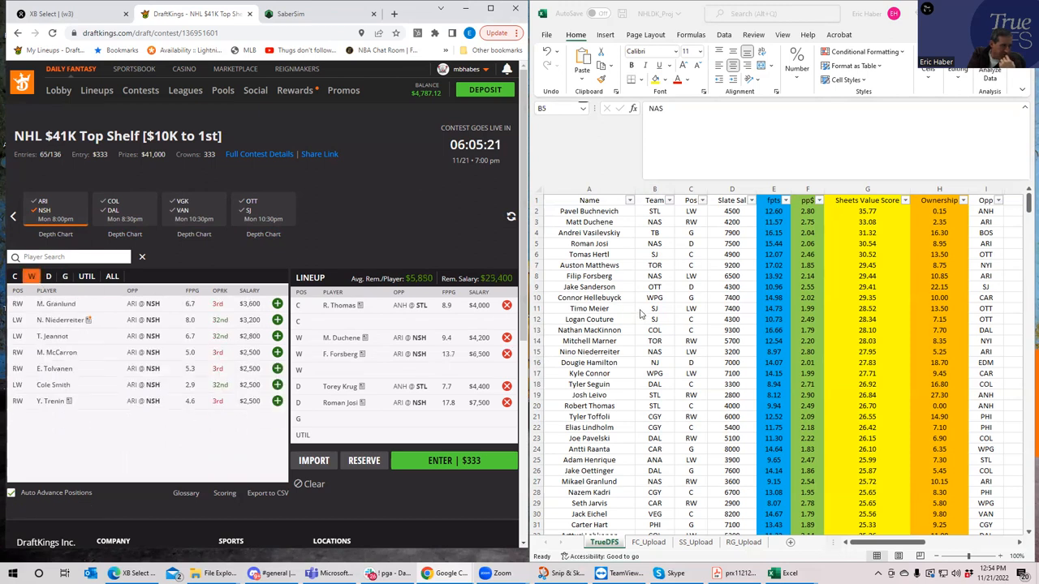
mouse_move(654, 361)
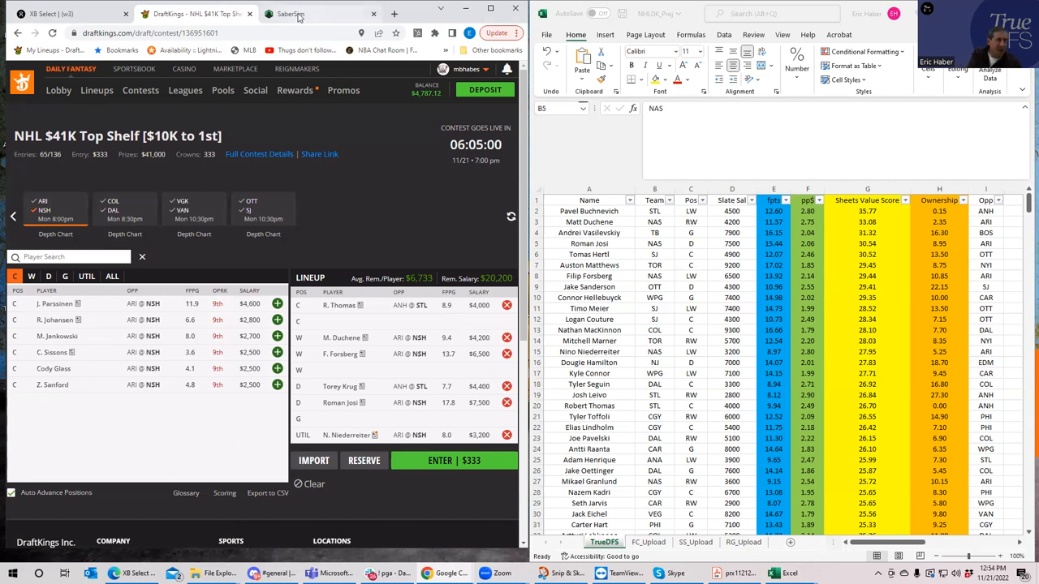
click(316, 13)
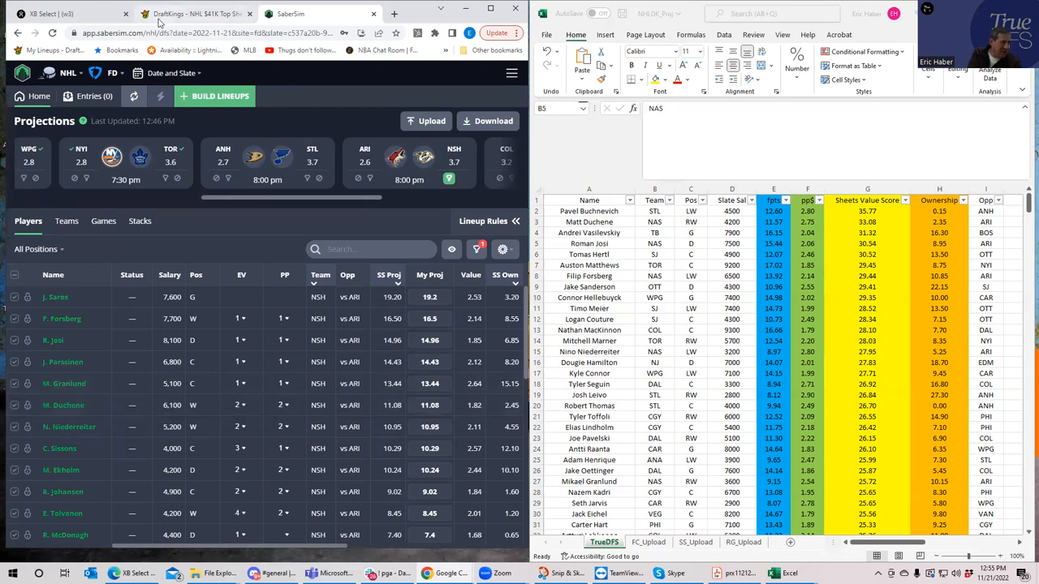
click(195, 13)
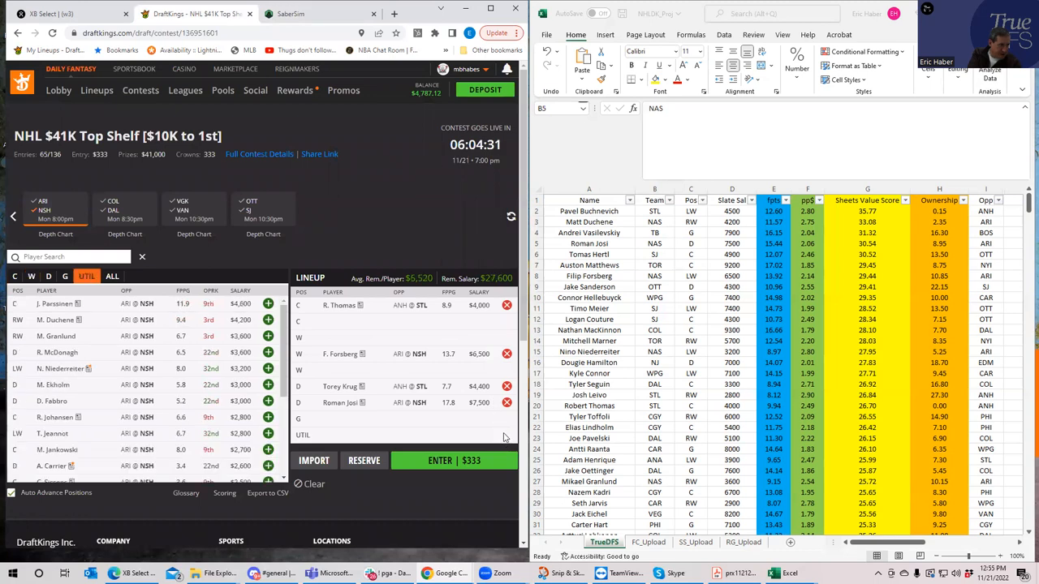
Add M. Granlund at wing and J. Parssinen at center after checking SaberSim
click(31, 277)
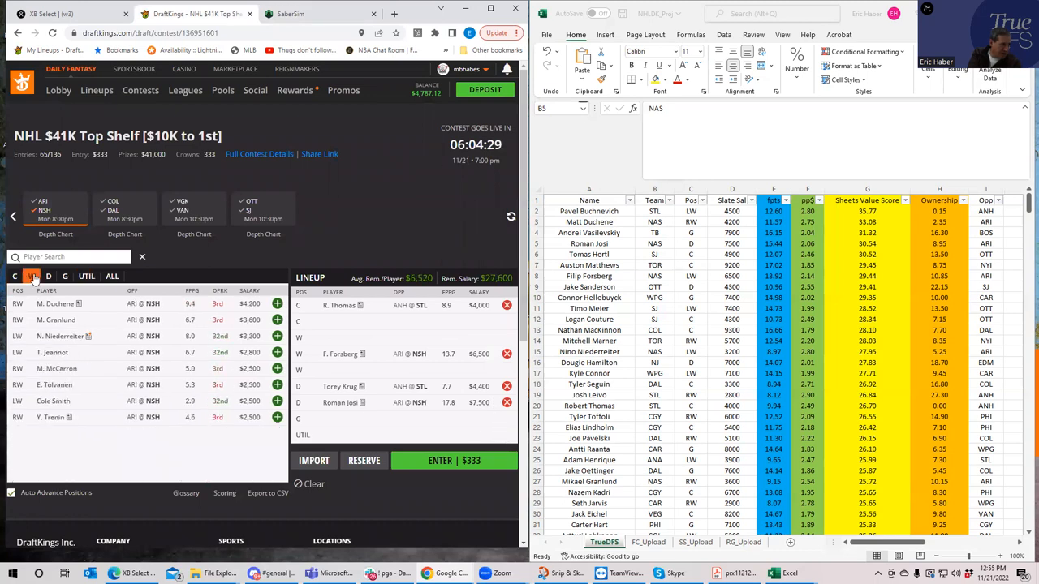
click(277, 320)
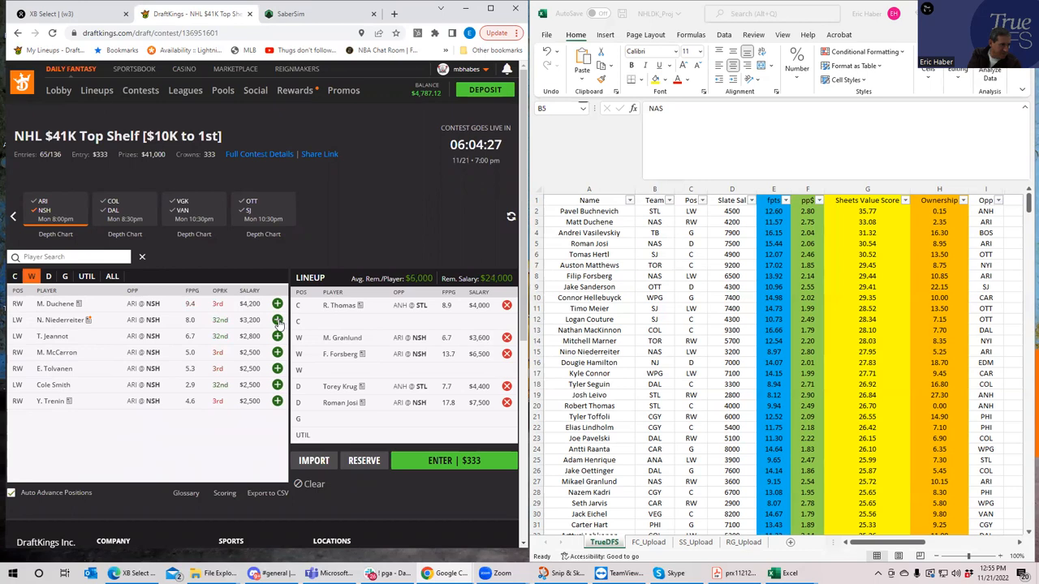
mouse_move(363, 370)
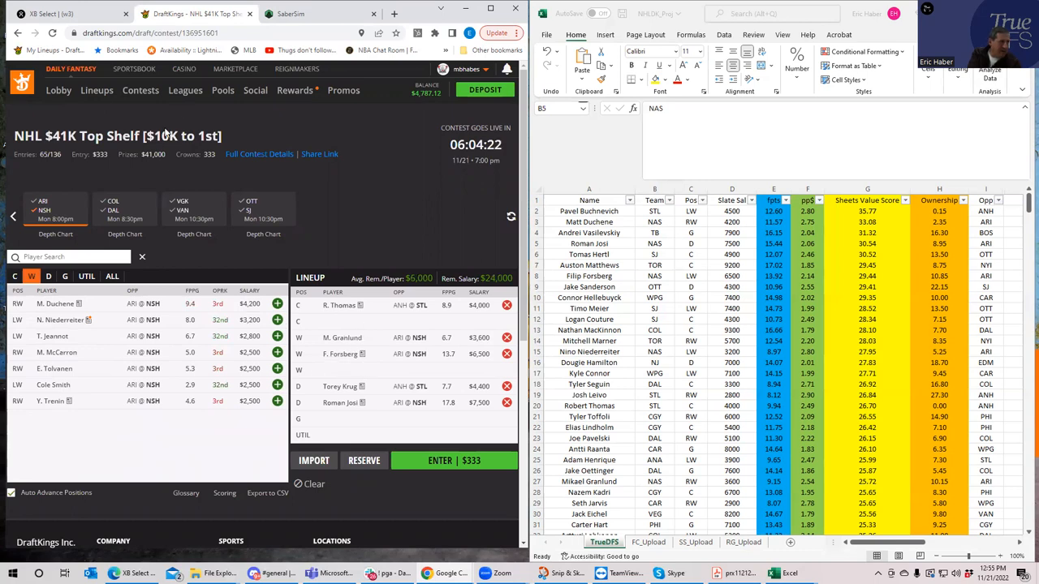
click(292, 14)
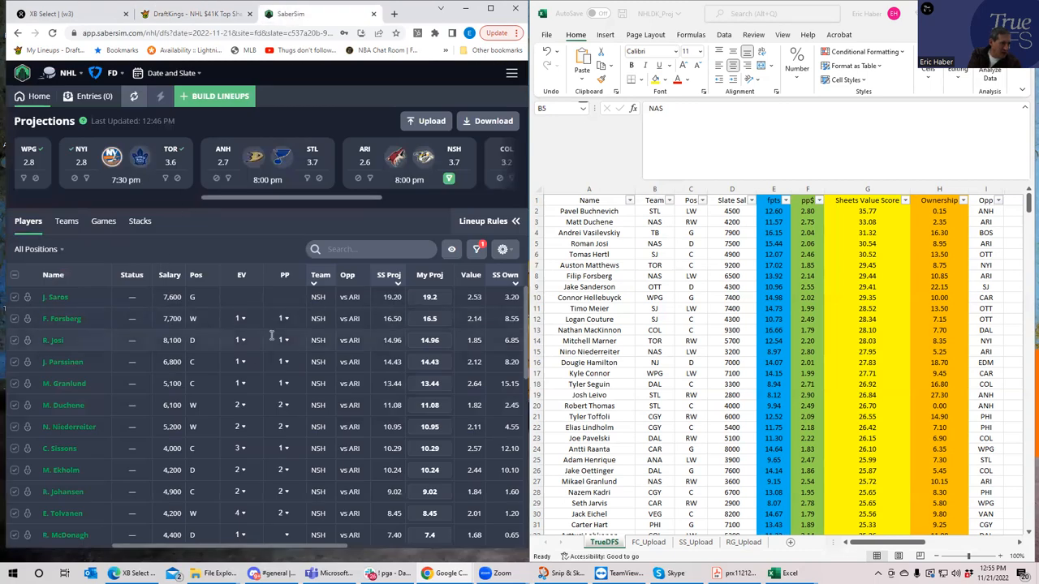
mouse_move(238, 362)
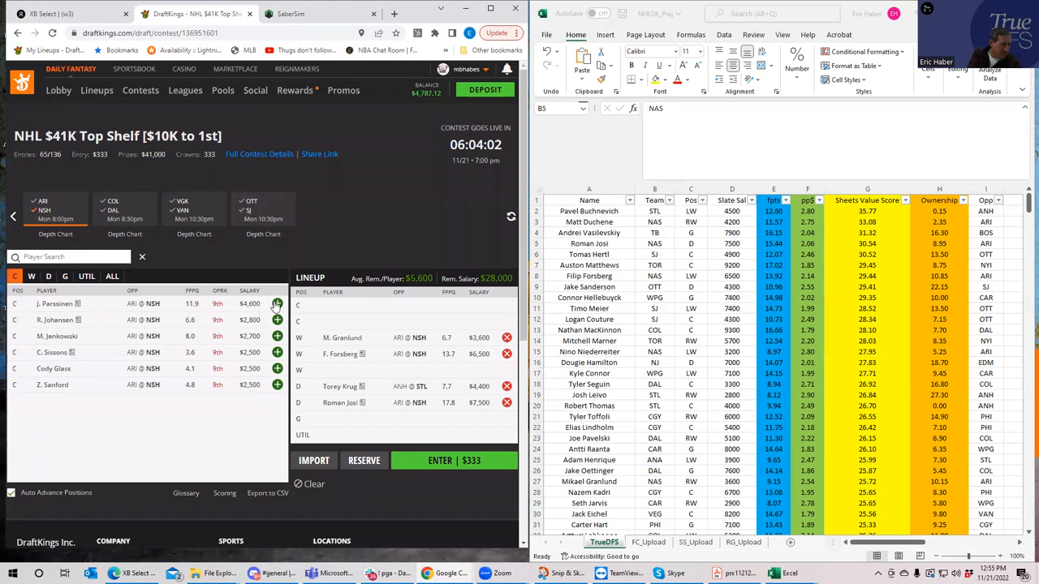
click(277, 305)
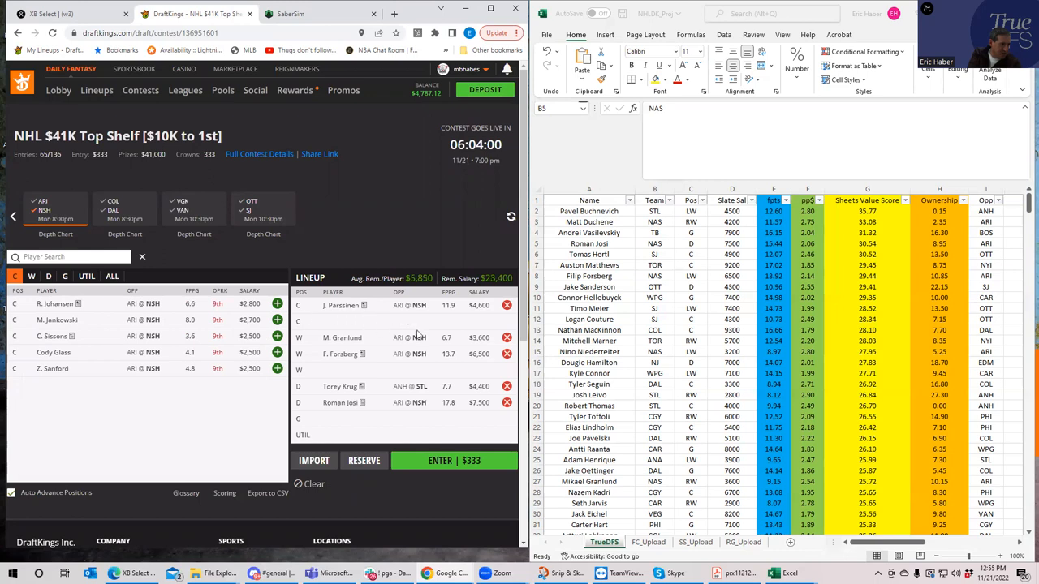
mouse_move(422, 371)
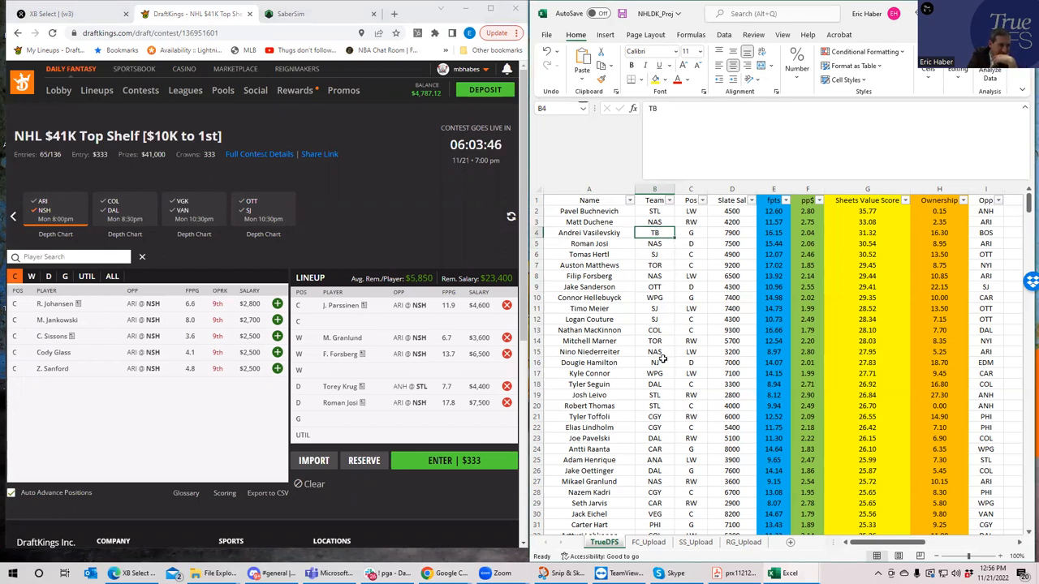
click(654, 309)
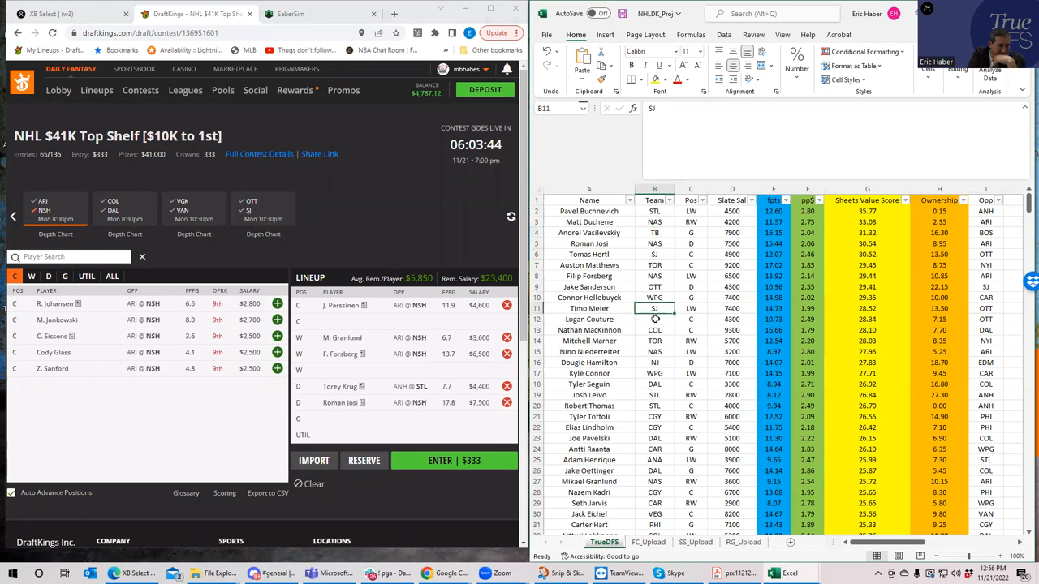
click(654, 319)
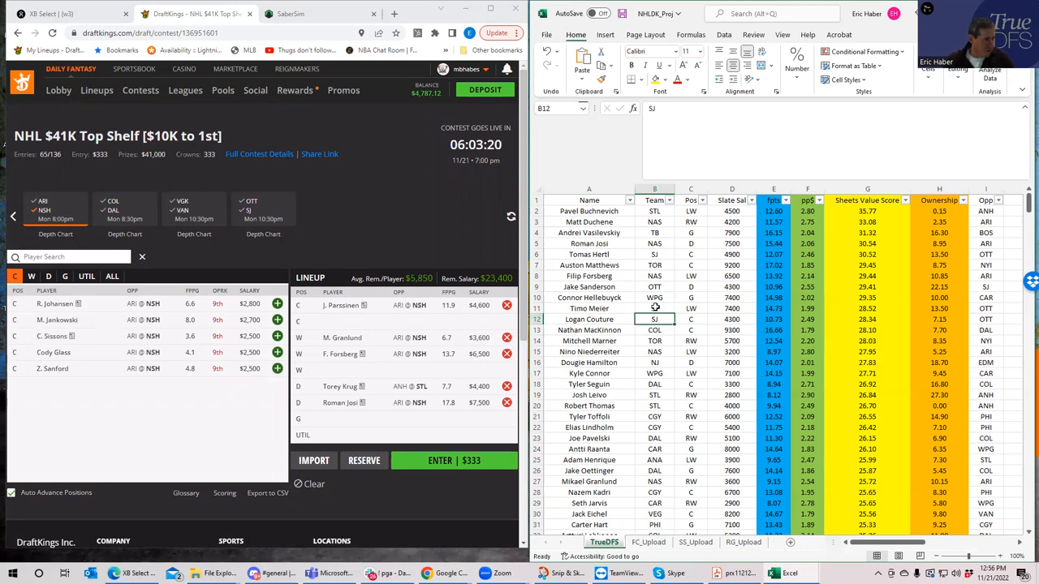
Switch to SaberSim and scroll the games strip to the SJS vs OTT projections
click(304, 14)
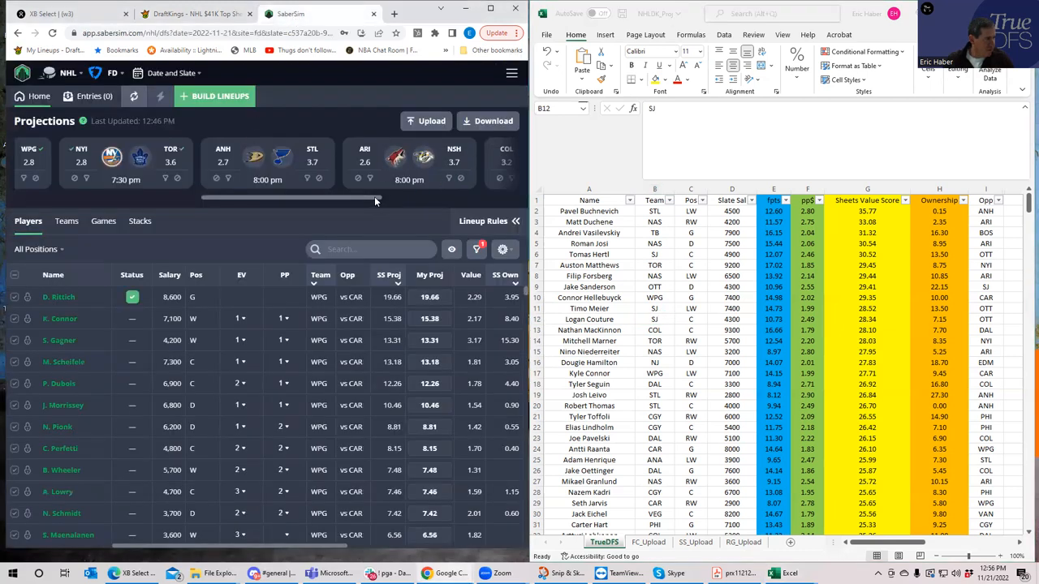
scroll(right, 3)
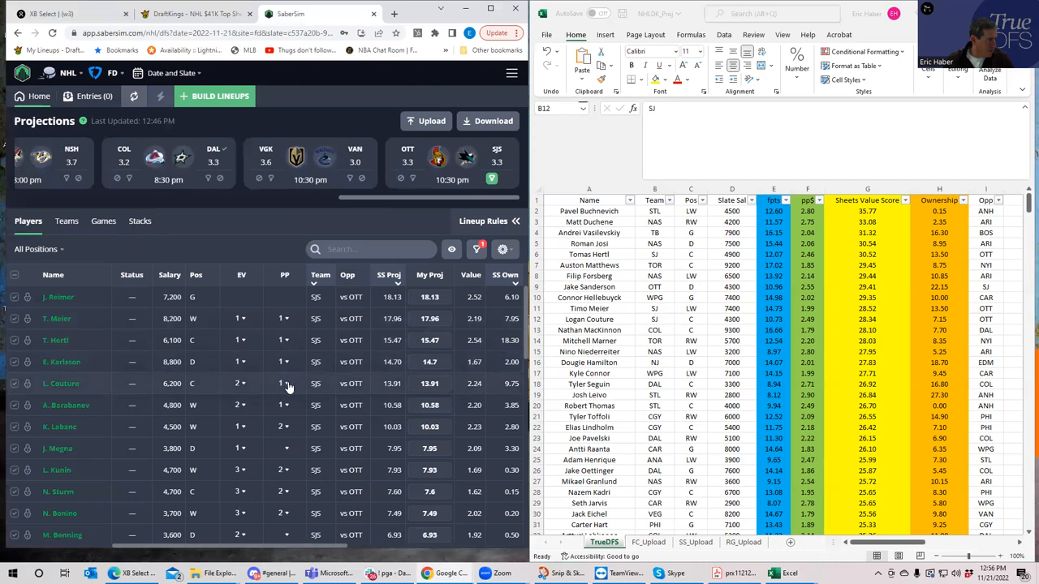
mouse_move(292, 384)
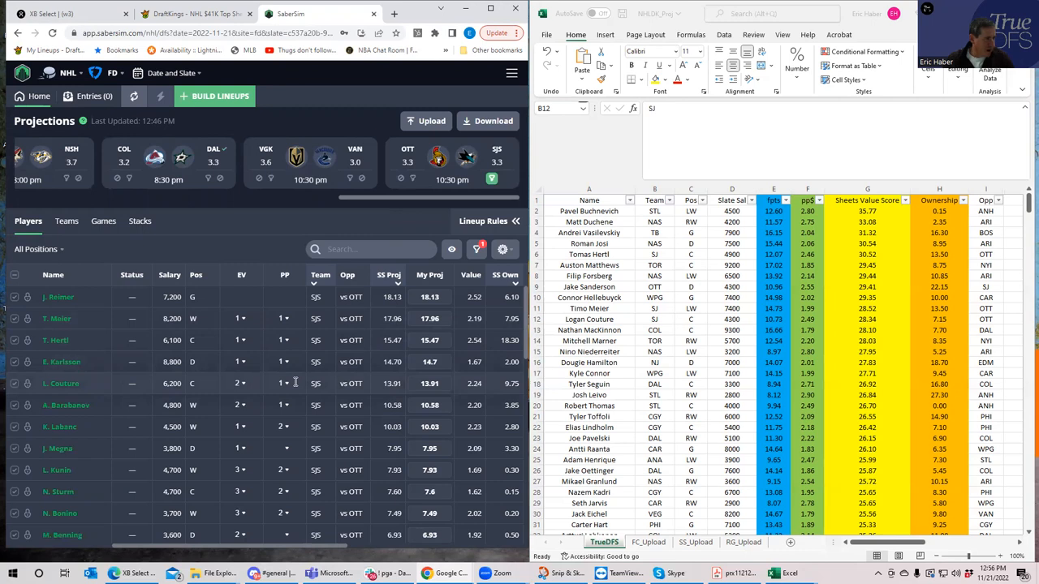
mouse_move(295, 383)
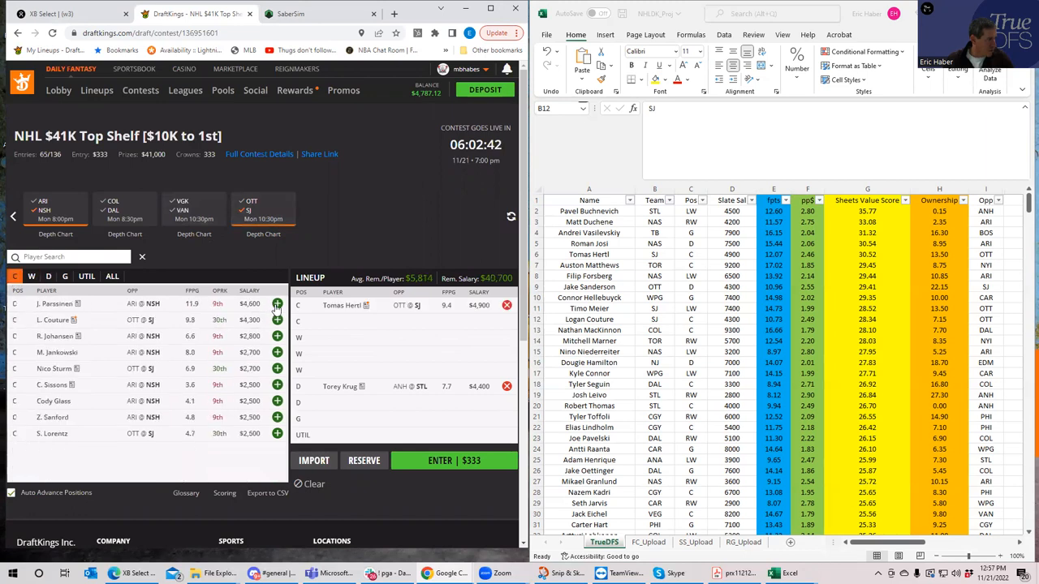
Add Couture, Meier and Karlsson, check SJS projections, then search players for 'bar'
click(31, 276)
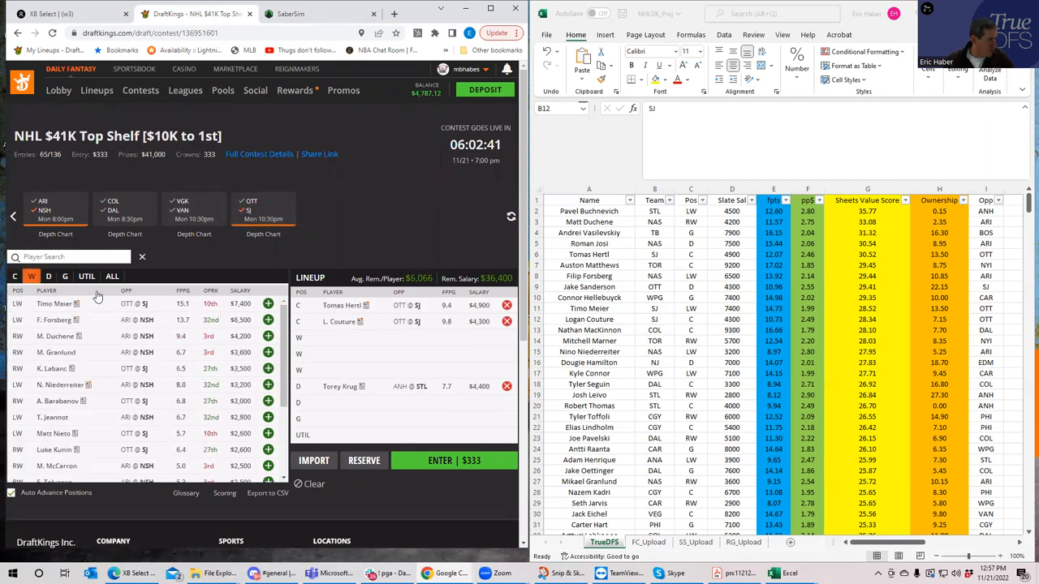
click(268, 304)
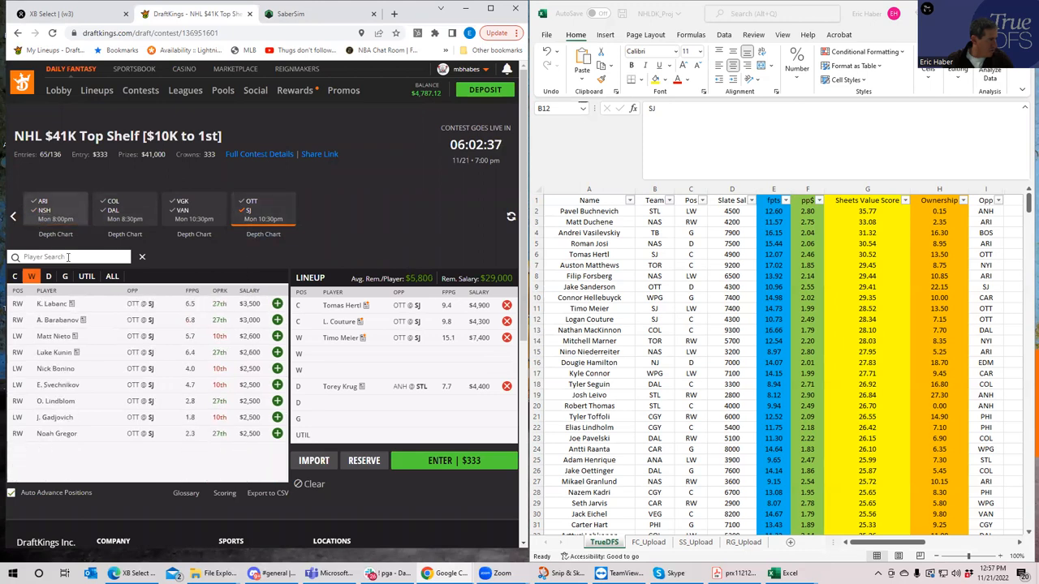
click(48, 275)
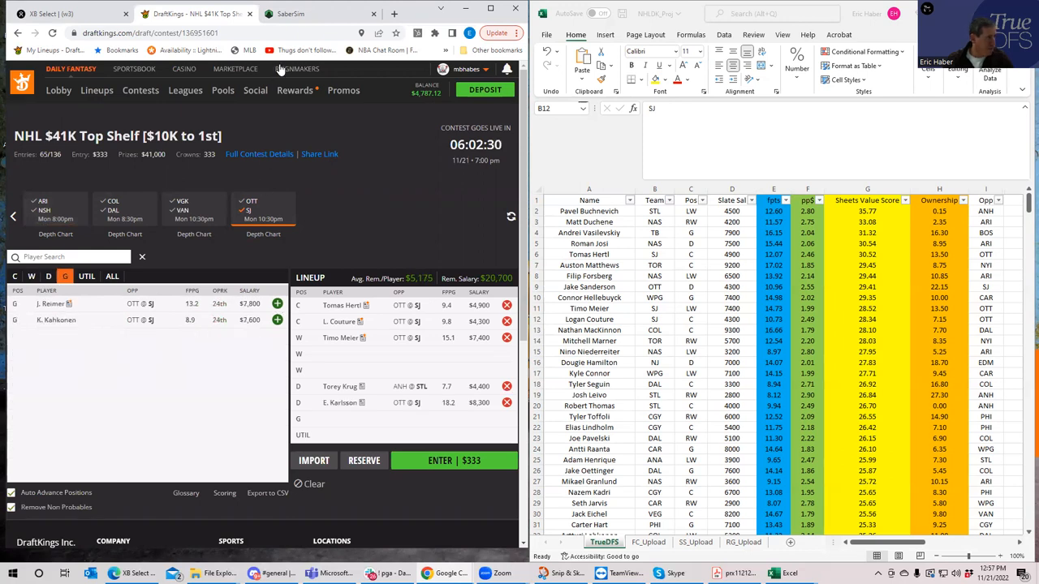
click(292, 13)
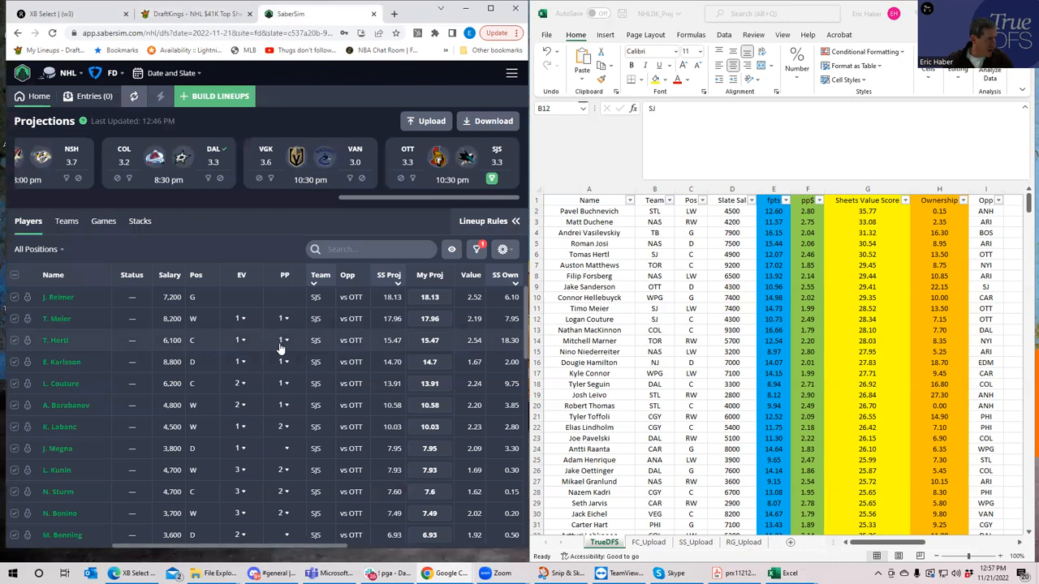
mouse_move(284, 405)
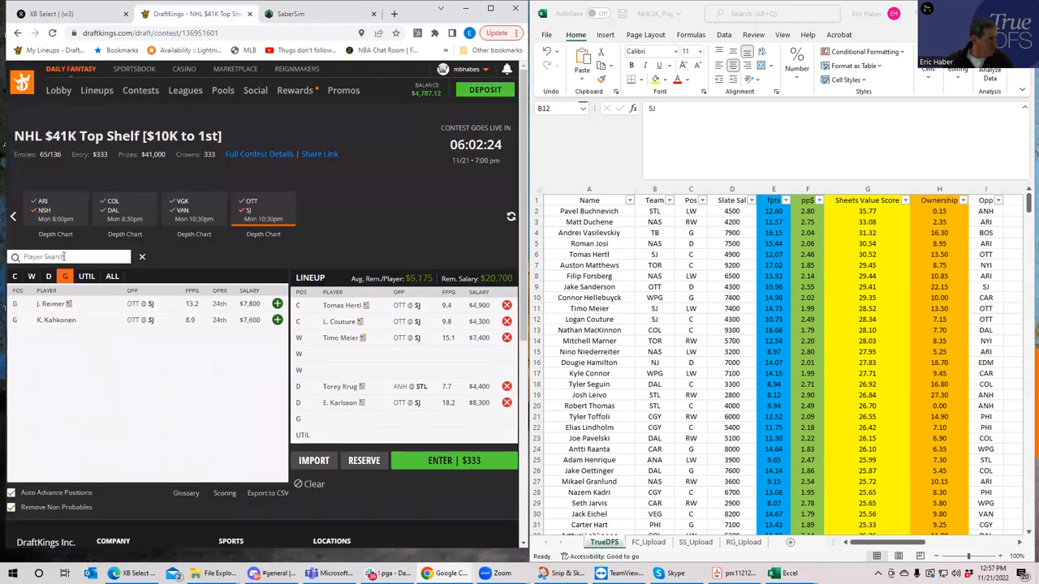
click(86, 275)
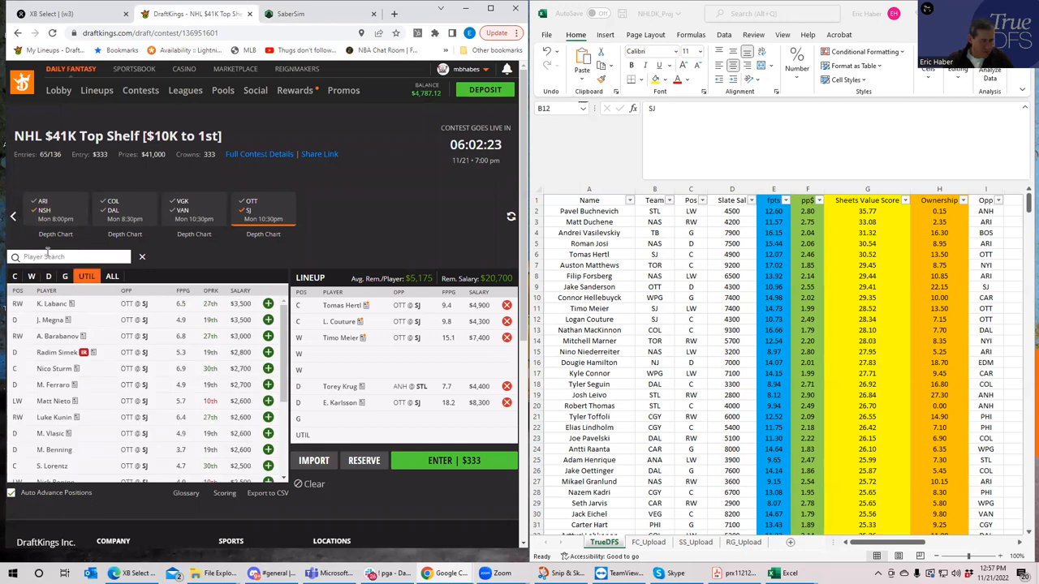
text(bar)
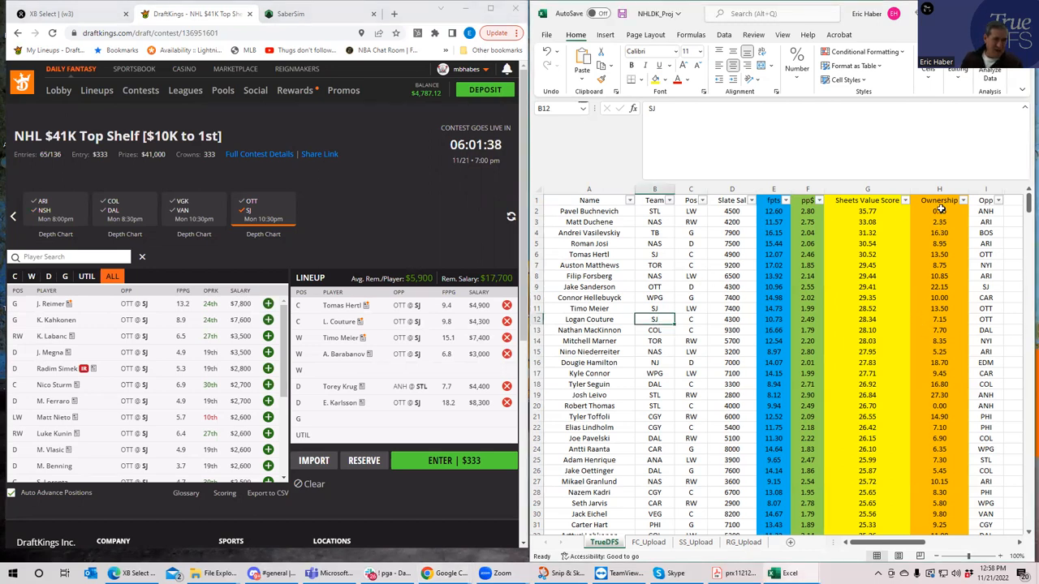
click(938, 232)
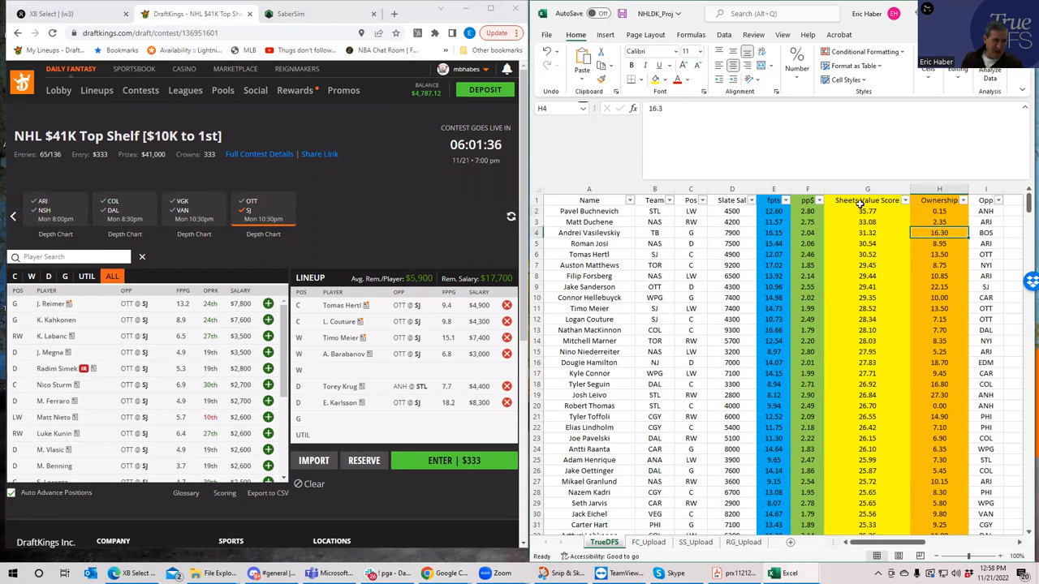
click(939, 243)
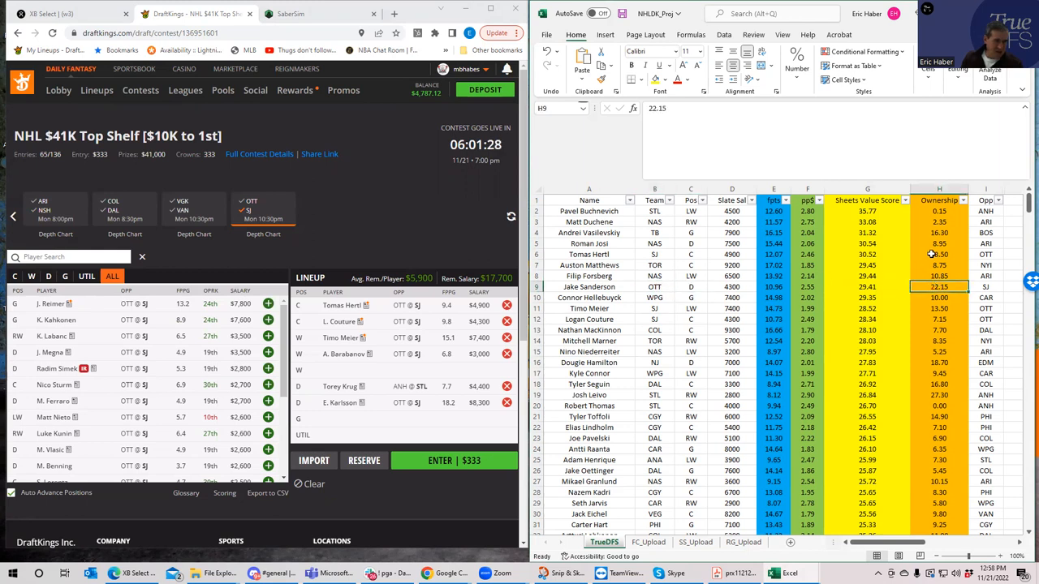
click(939, 222)
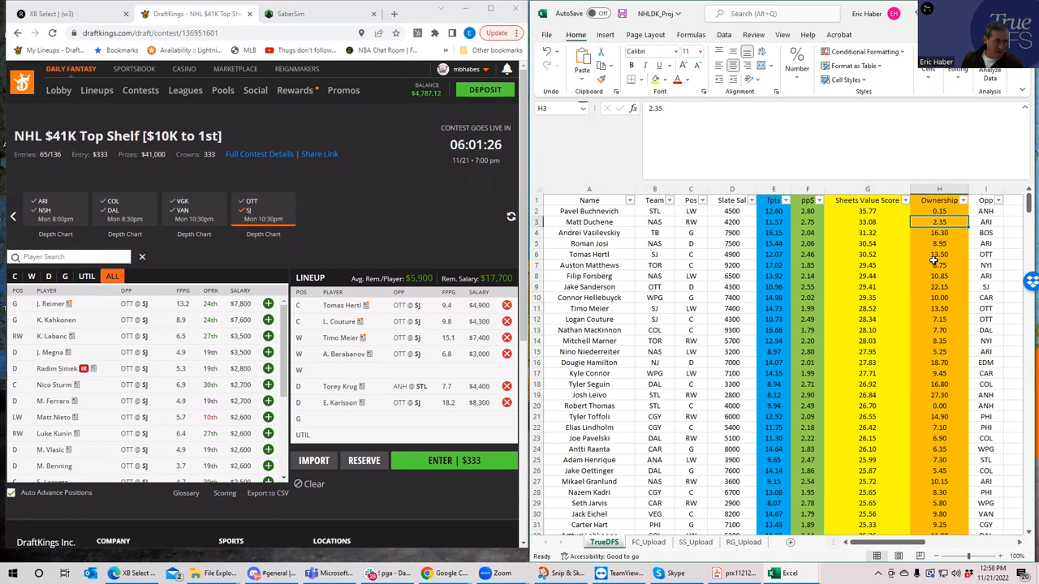
click(939, 266)
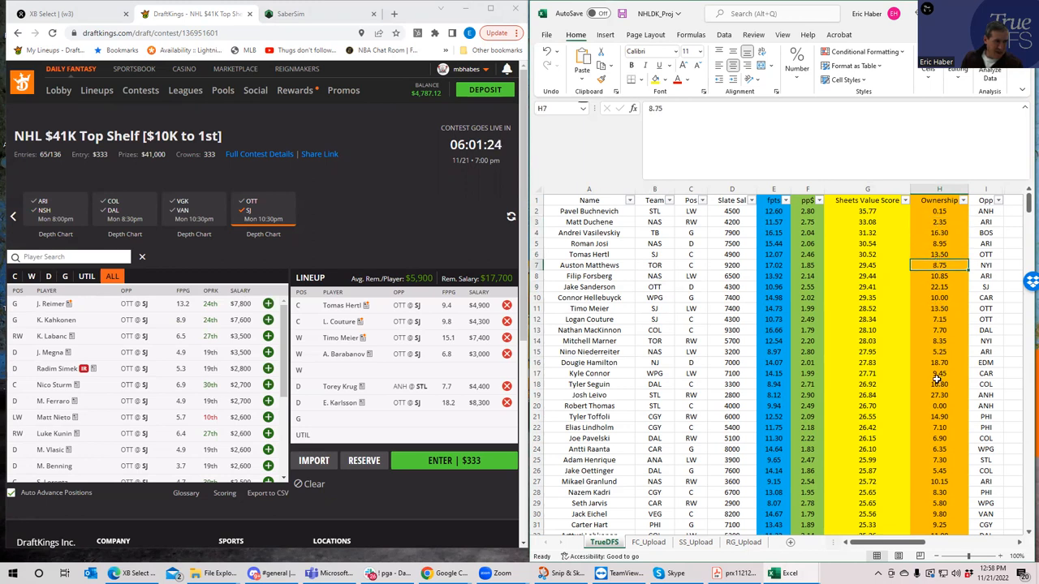
click(939, 383)
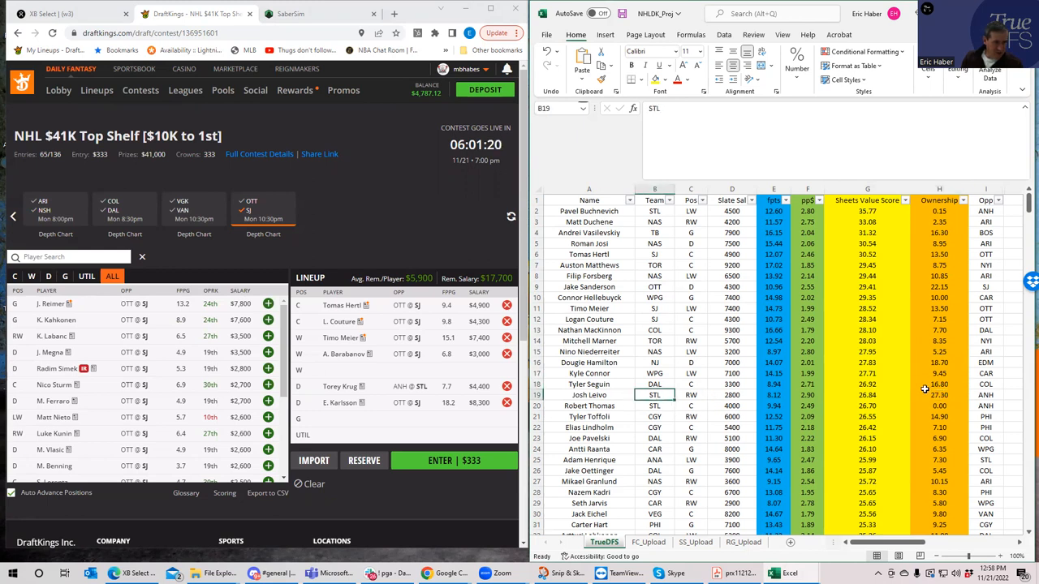
click(939, 416)
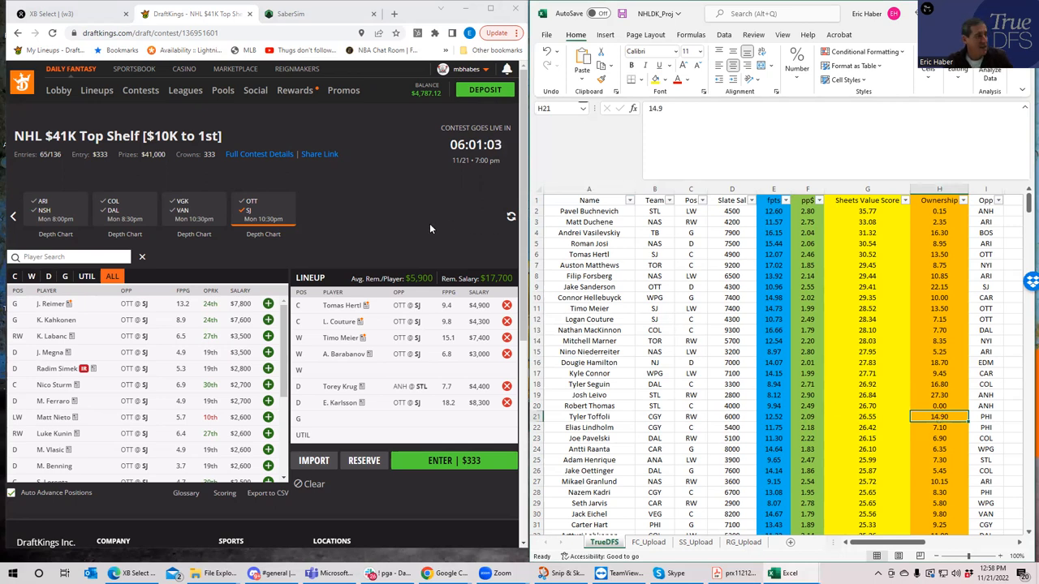
Set the slate to DraftKings, upload projections, and match Alexandr Romanov to Alexander Romanov (NYI)
click(292, 14)
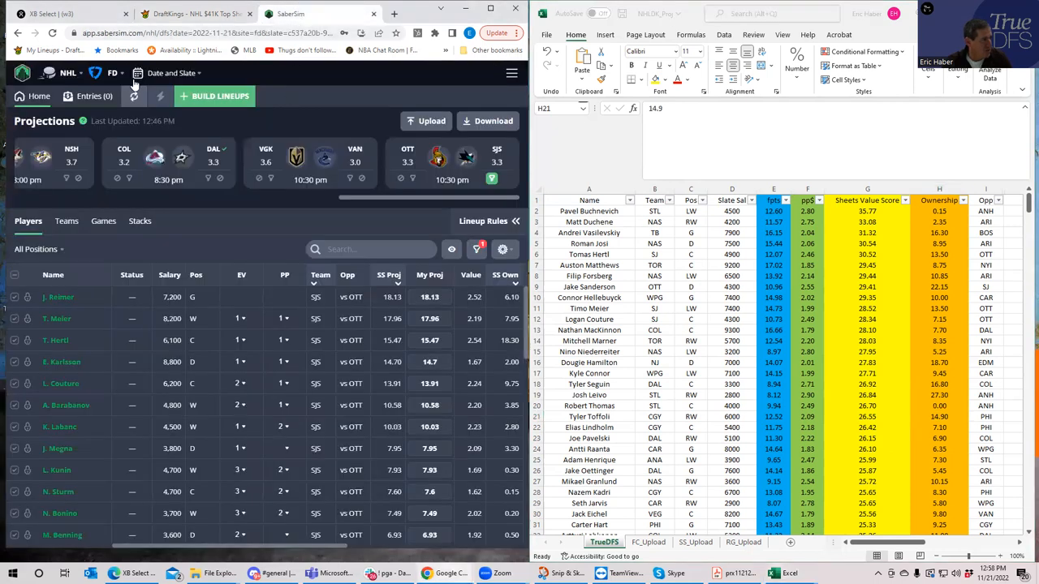
click(111, 72)
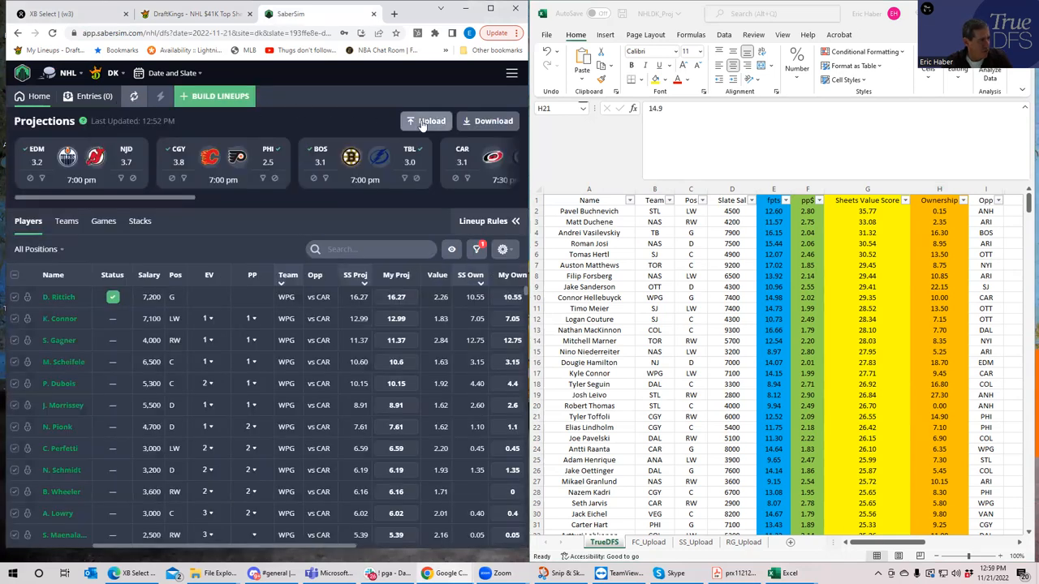
click(431, 121)
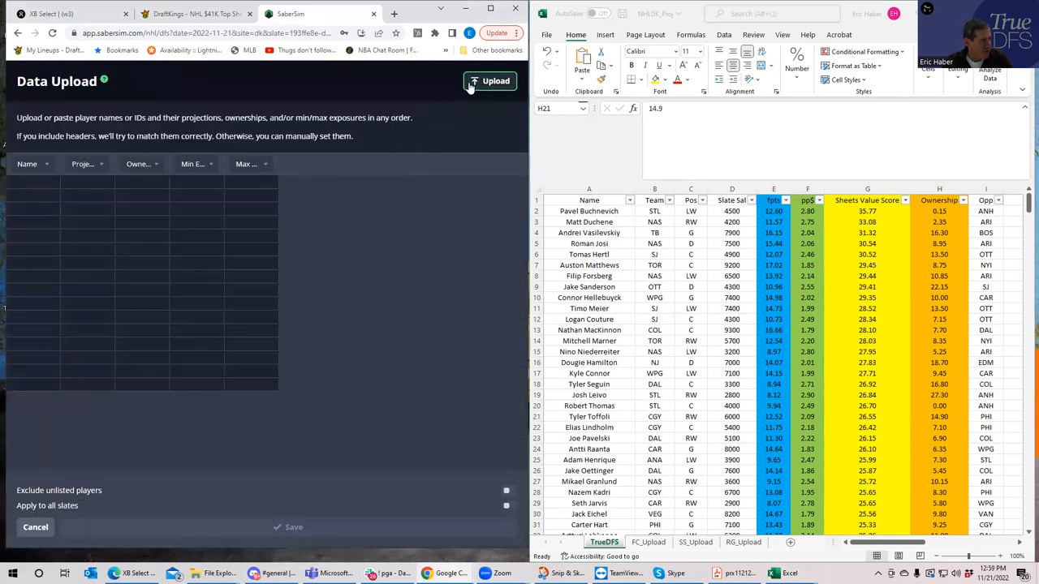
click(489, 80)
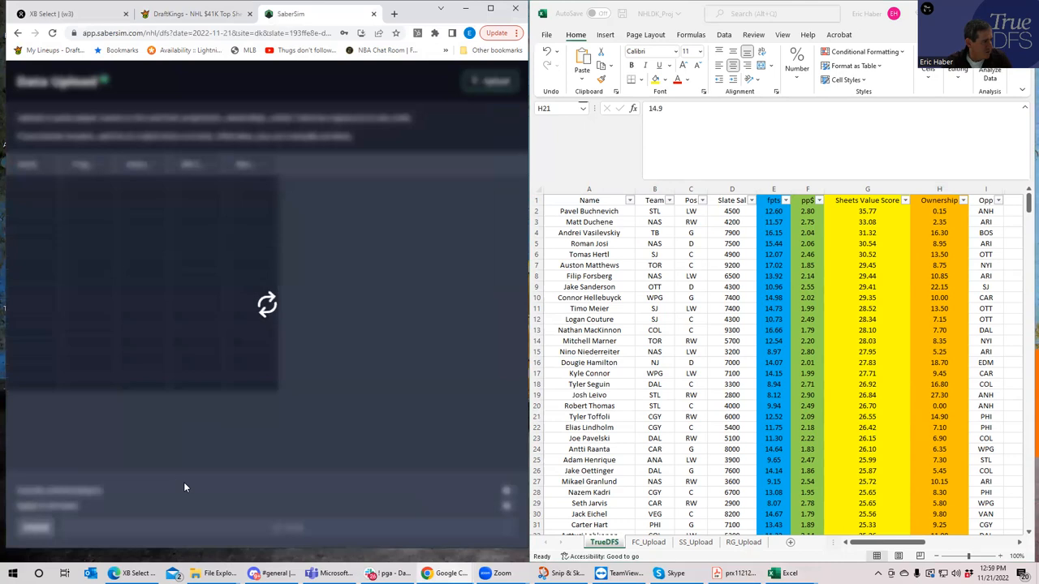
click(494, 80)
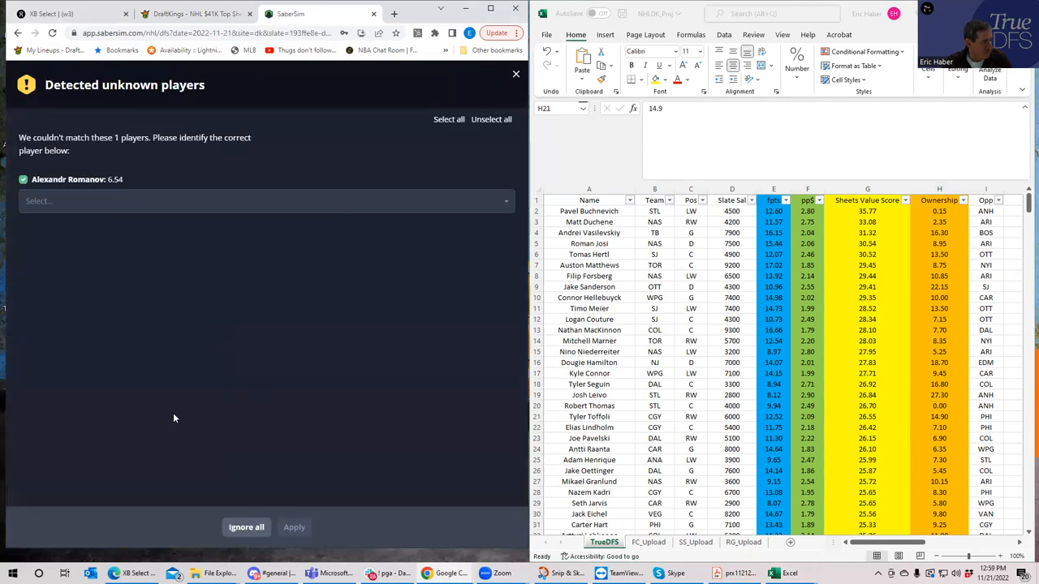
click(266, 200)
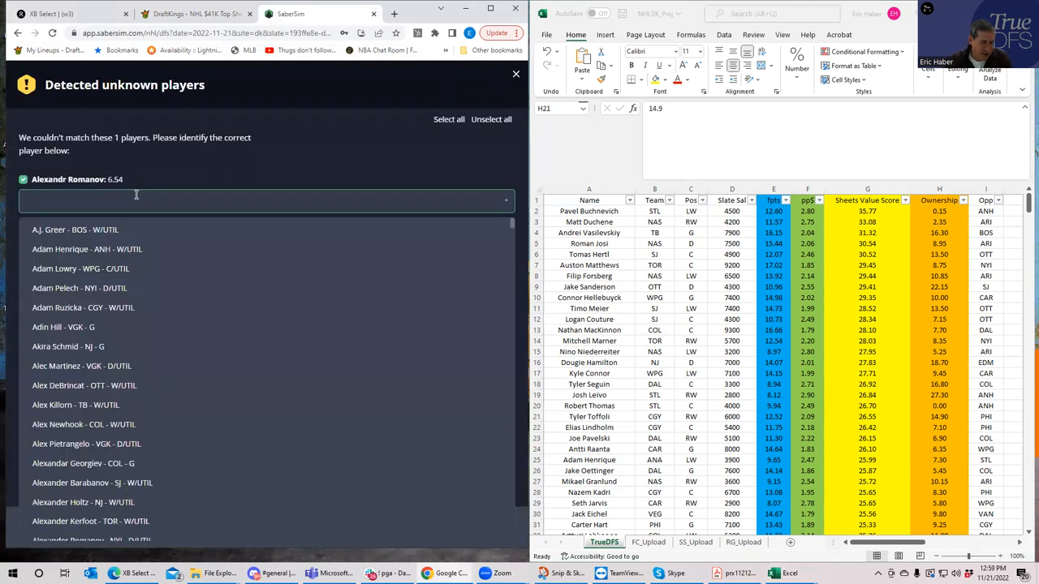
text(alexander)
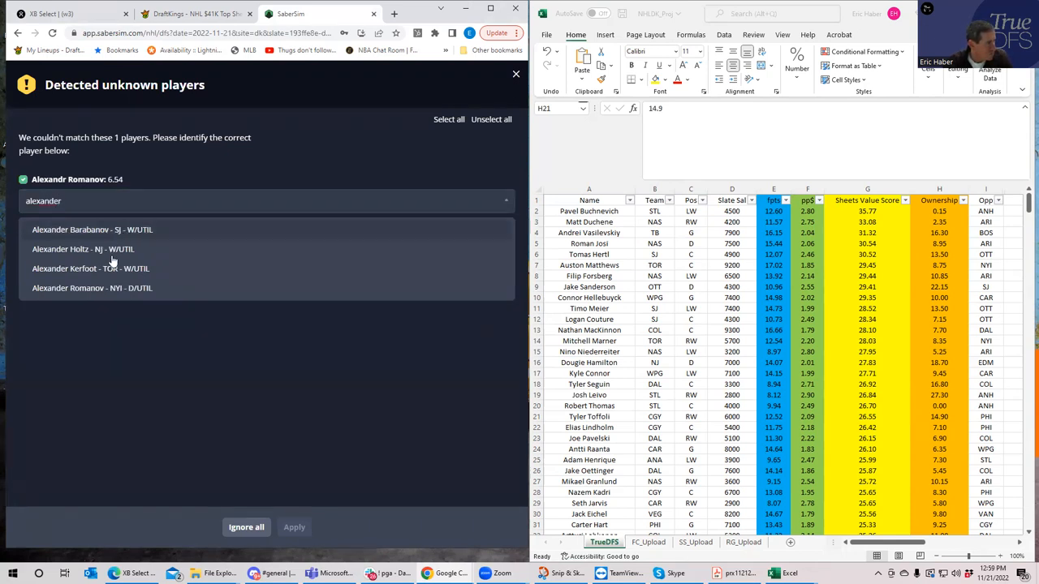
click(92, 288)
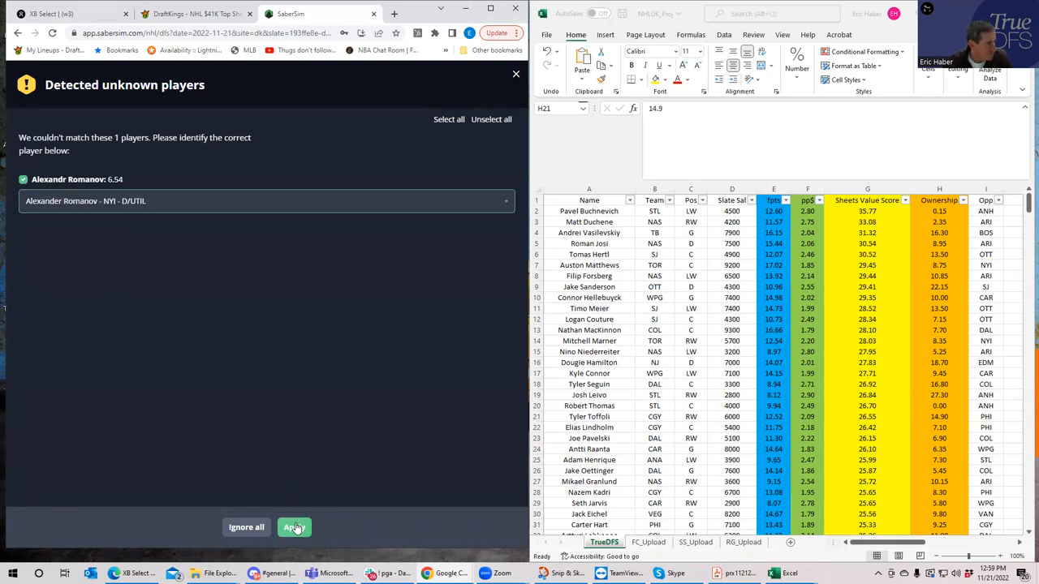
click(294, 527)
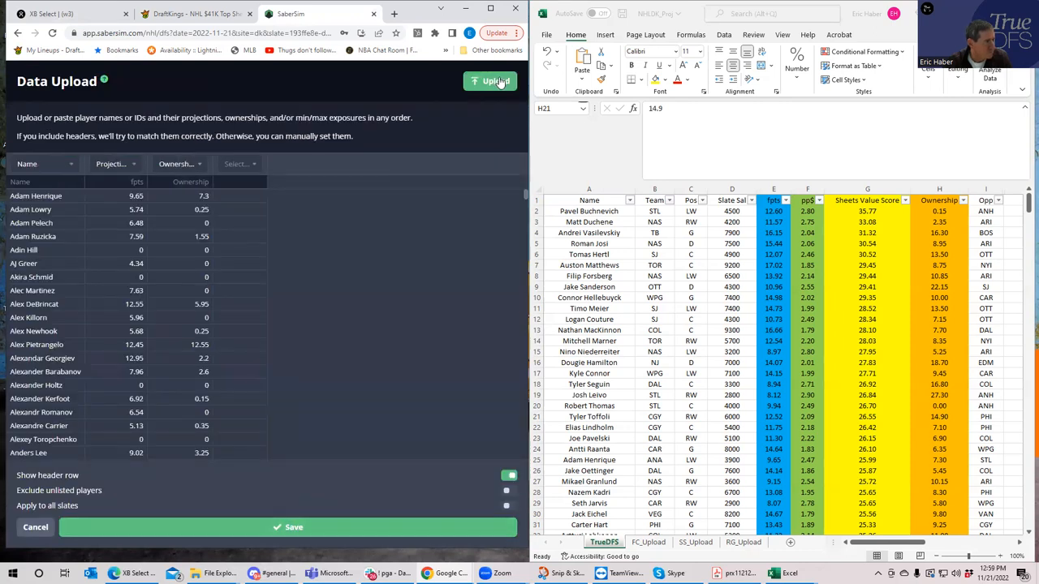
Upload the NHLDK_Sim projections file, save it, and exclude out player Scott Laughton
click(490, 81)
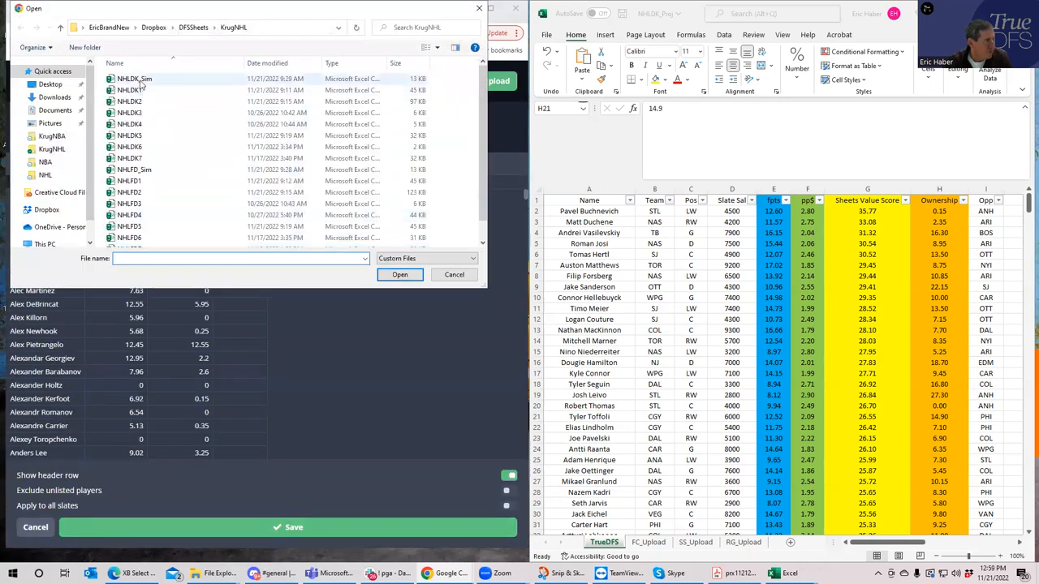
click(135, 79)
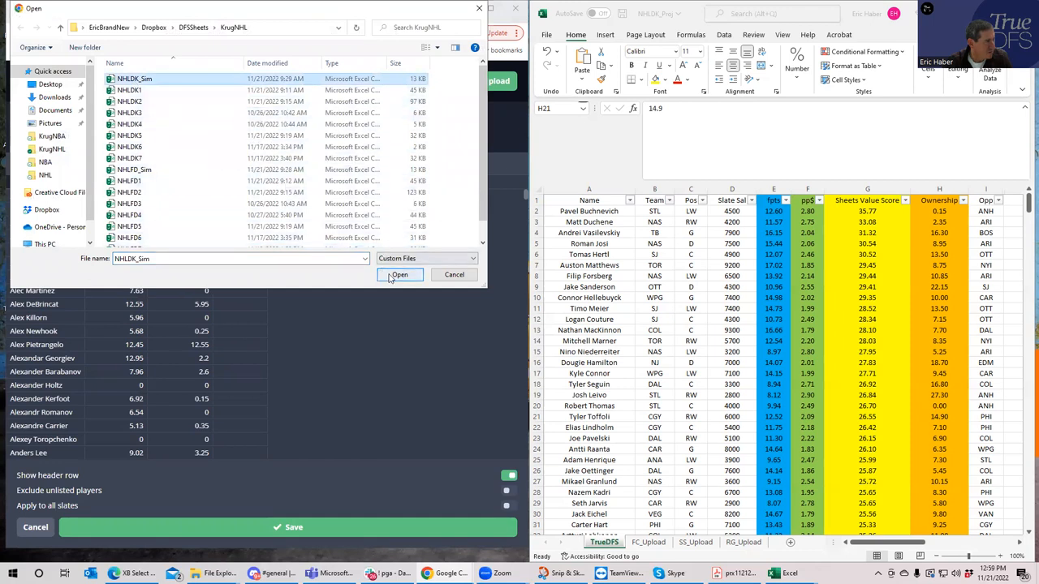
click(399, 274)
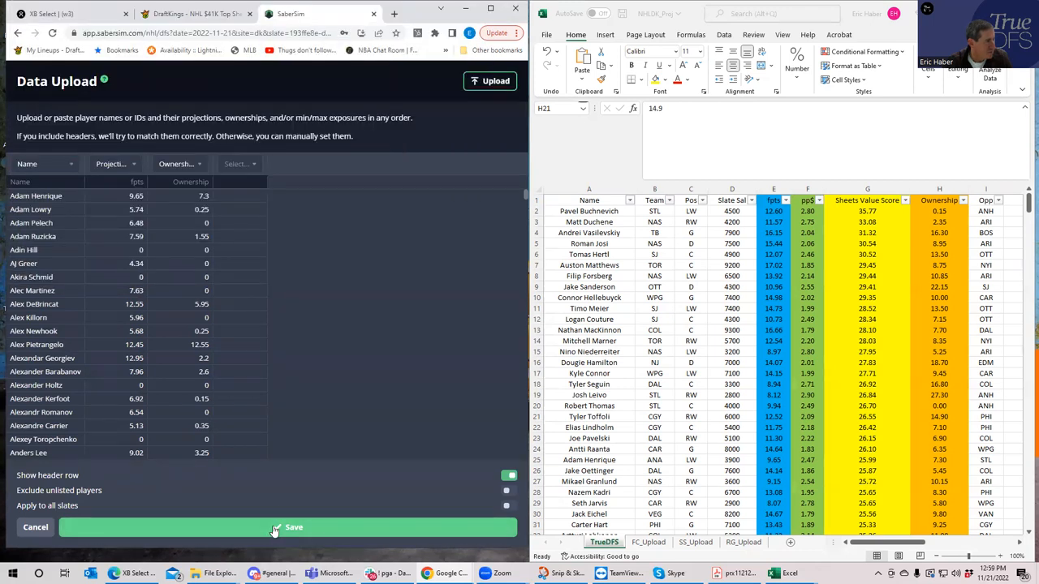
click(293, 527)
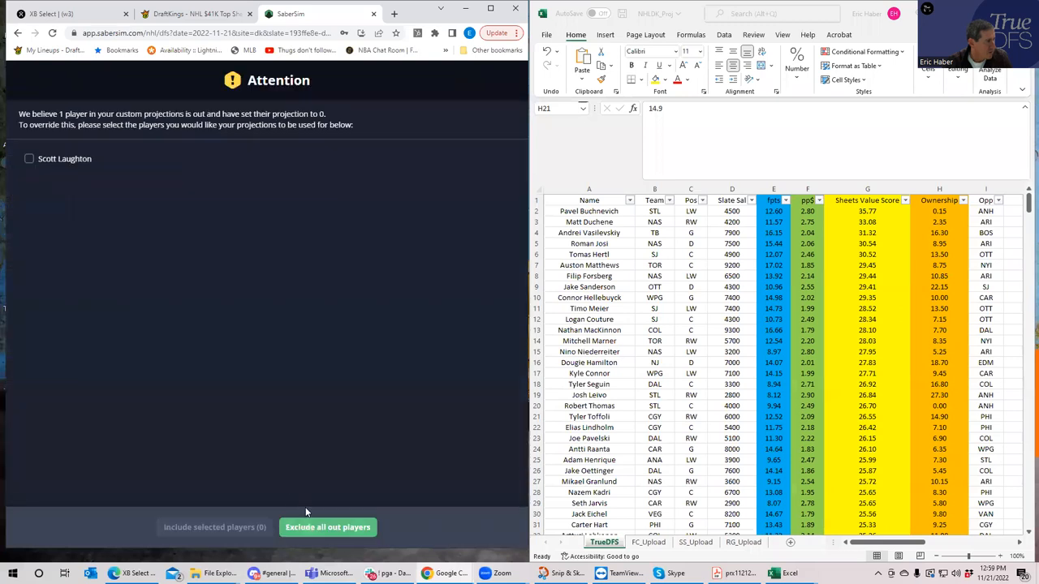
click(328, 527)
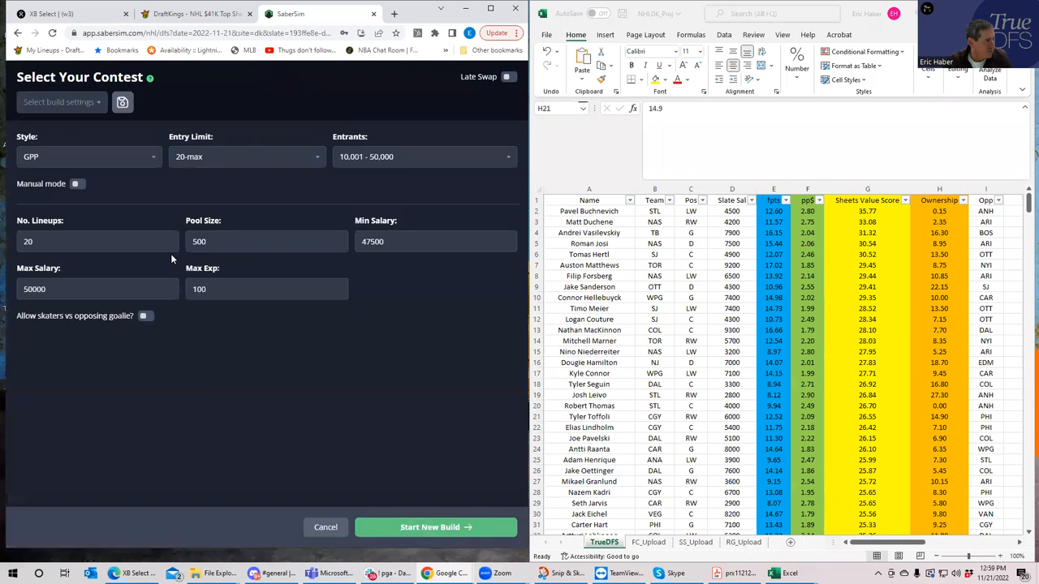
Set the contest build to 30 GPP lineups and start the build
click(97, 241)
text(30)
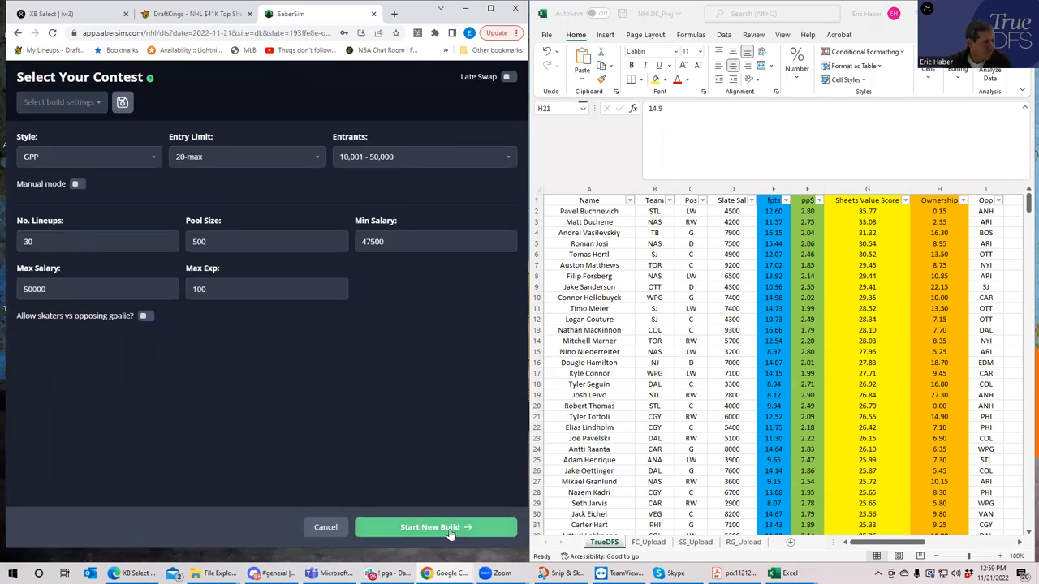
click(436, 528)
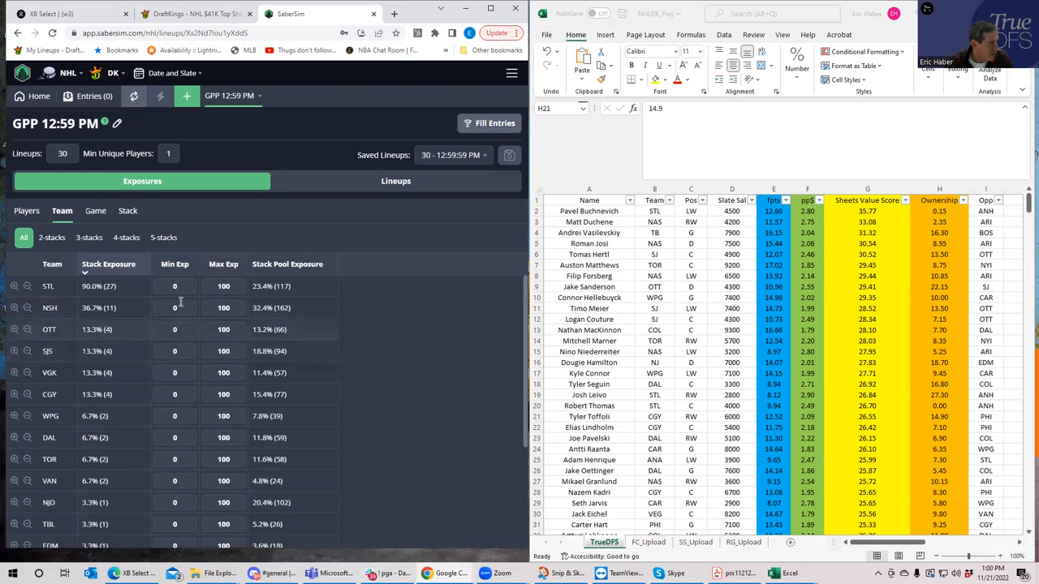
Check 5-stack and 4-stack team exposures, then list player exposures led by Buchnevich and Kyrou
click(163, 237)
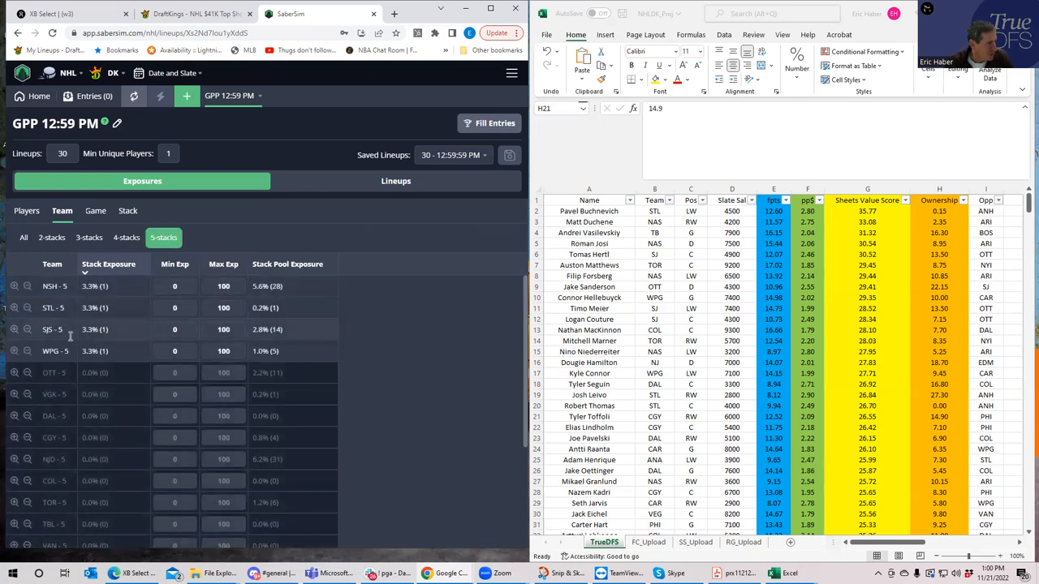
click(126, 237)
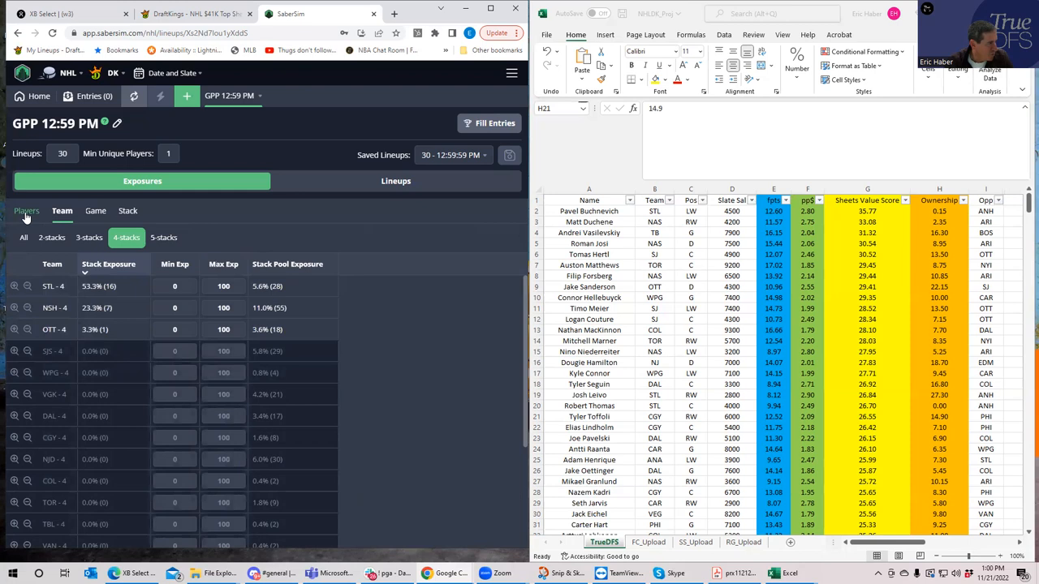
click(26, 211)
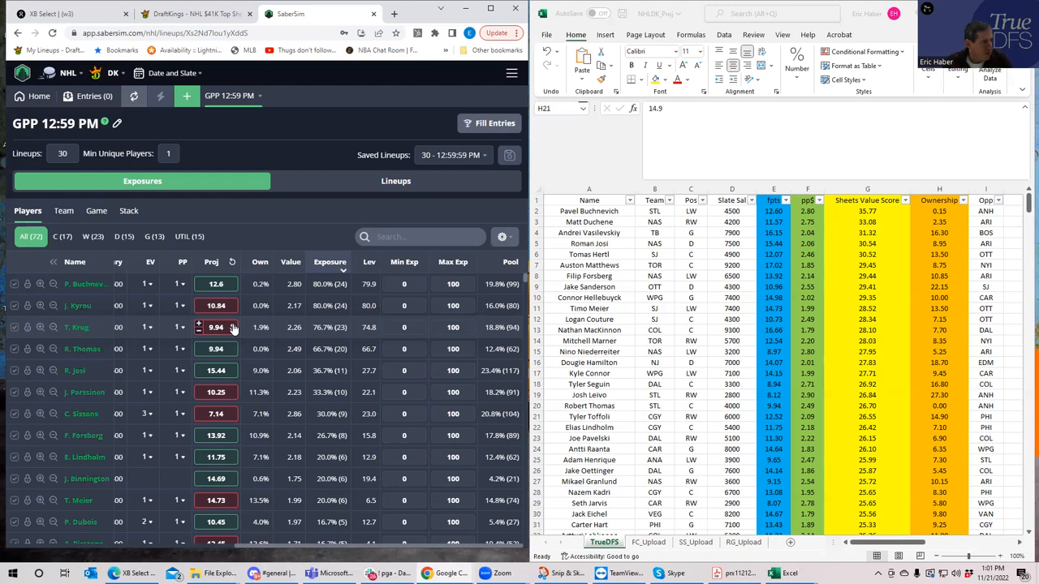
mouse_move(274, 181)
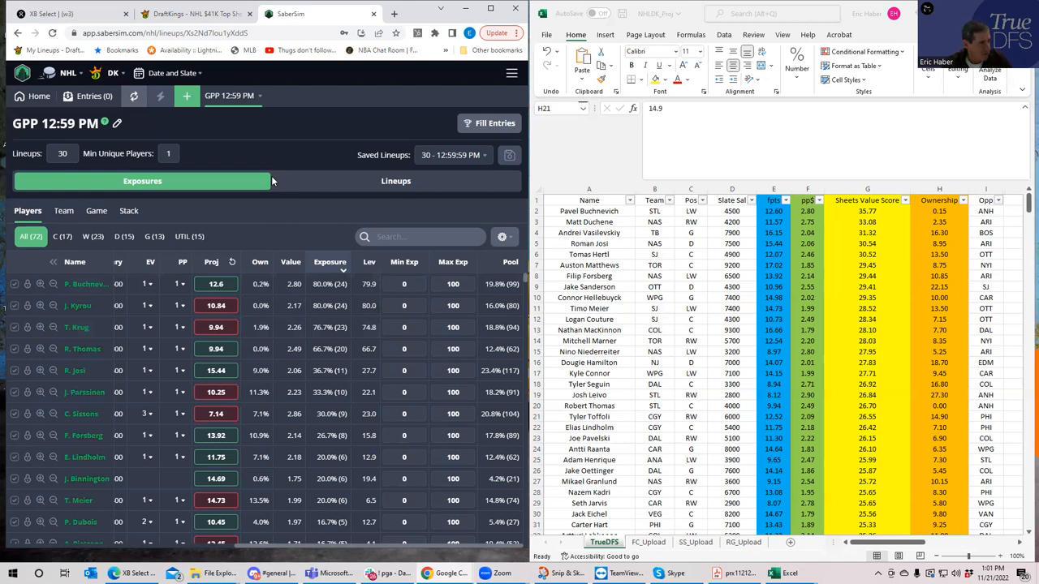
mouse_move(291, 221)
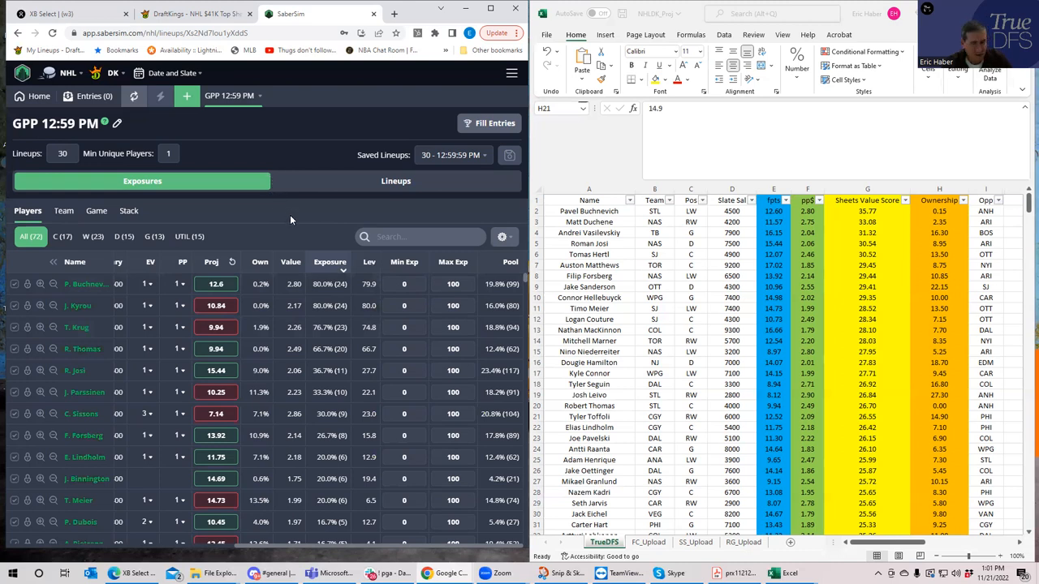